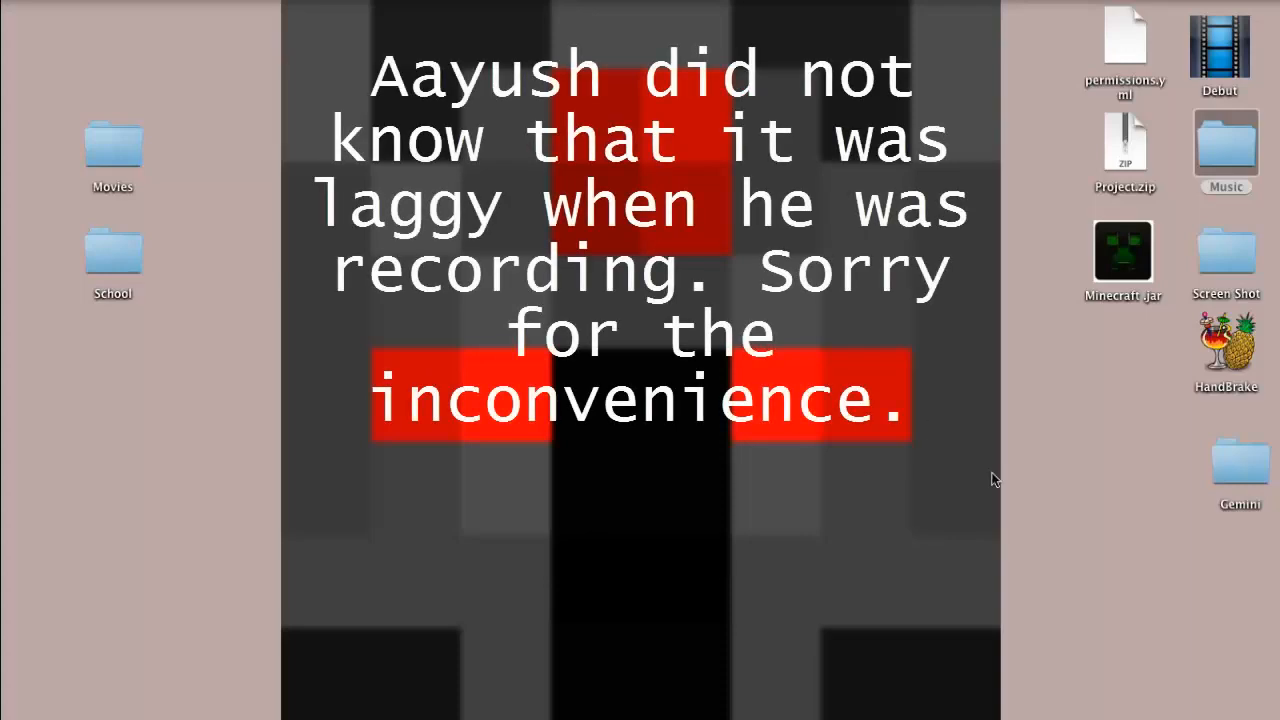
mouse_move(1180, 490)
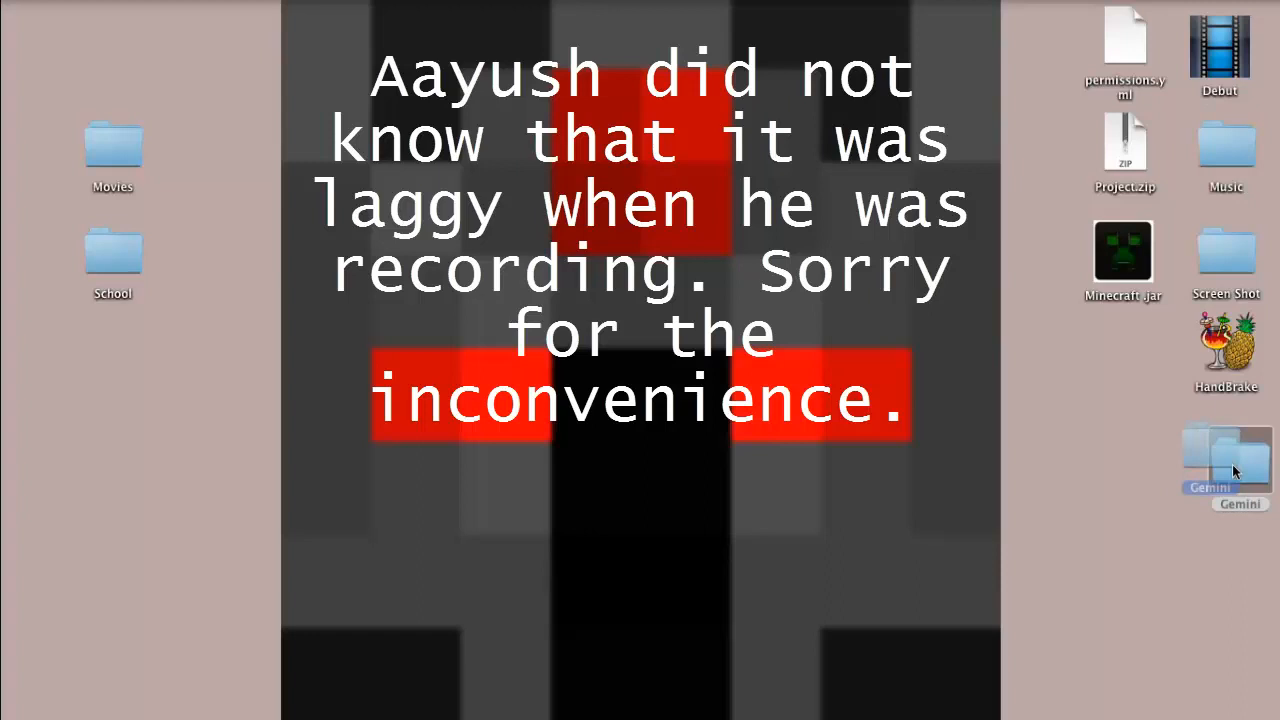
Drag the desktop Gemini folder up next to Minecraft.jar
drag(1225, 465, 1127, 345)
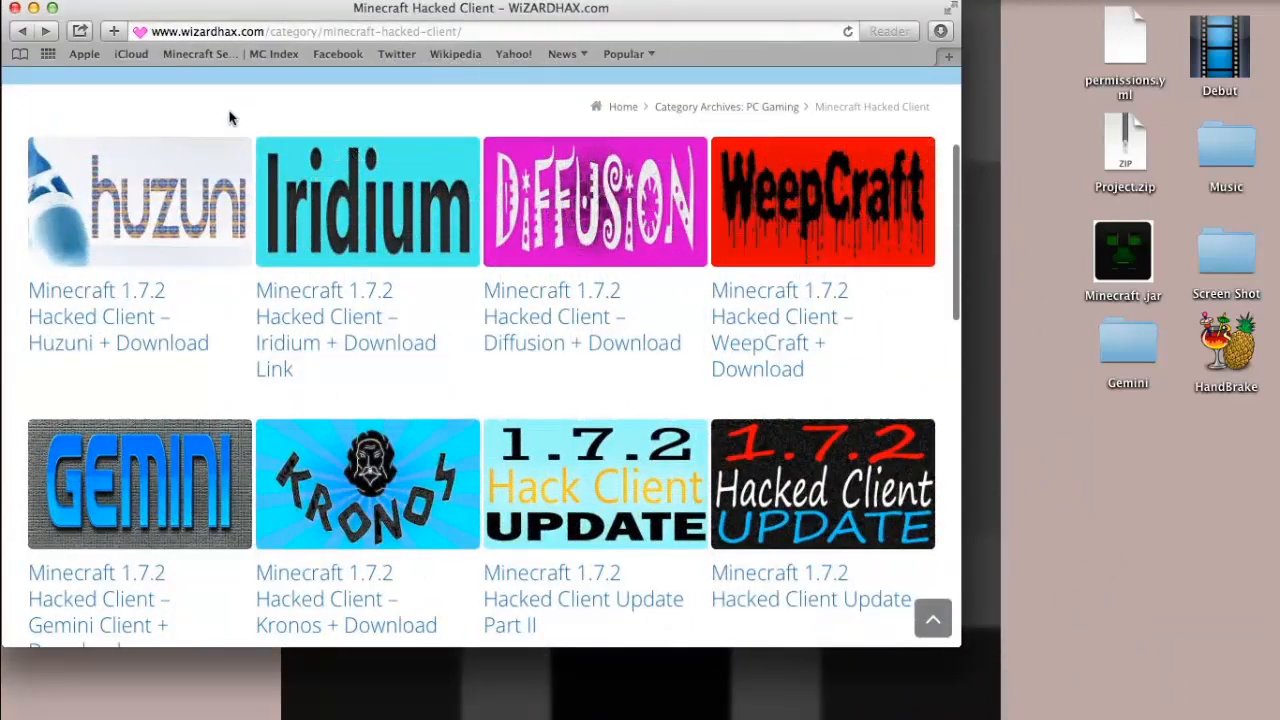
mouse_move(147, 168)
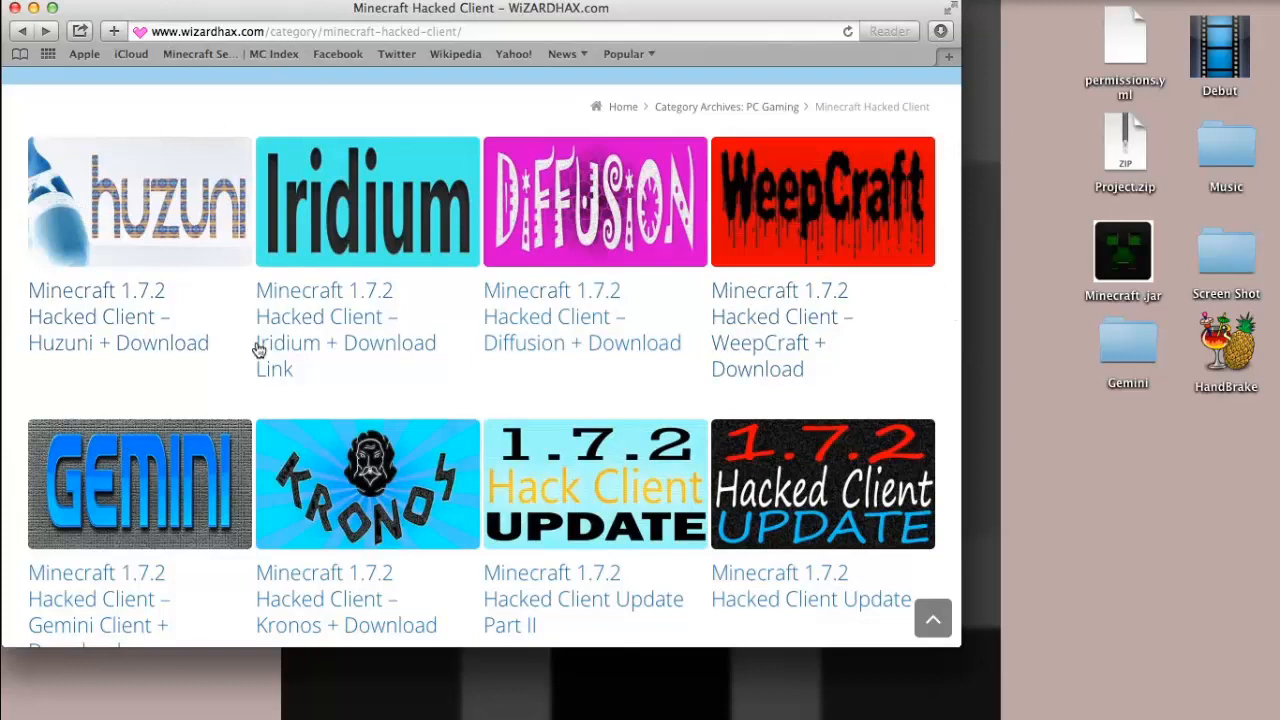
mouse_move(745, 291)
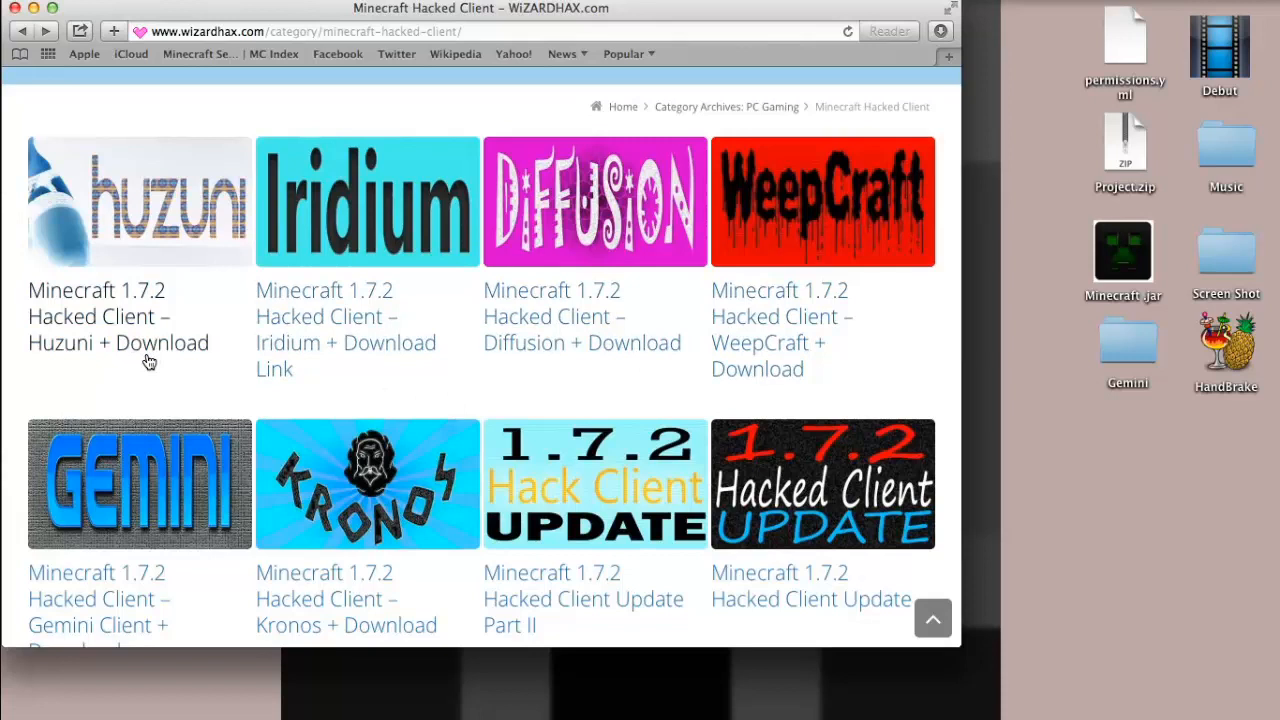
mouse_move(222, 486)
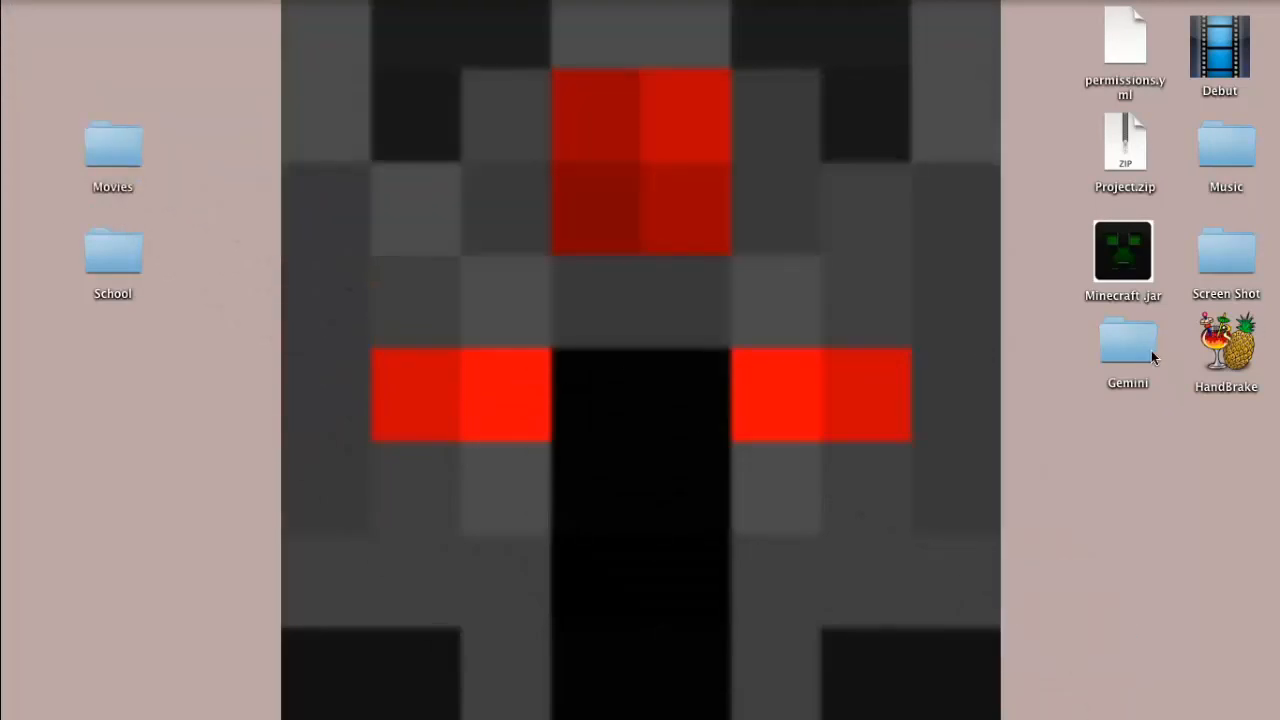
Open the Gemini folder and select Gemini.jar to see its 8.6 MB JAR details
double_click(1127, 340)
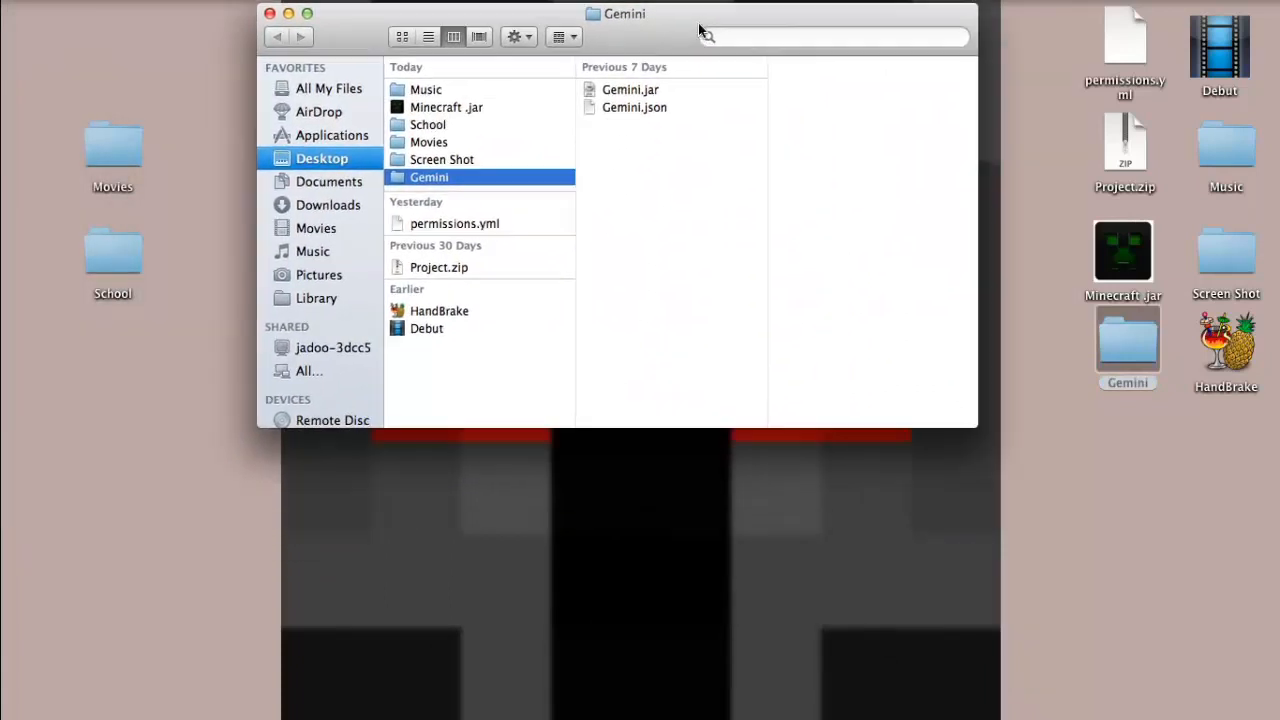
click(630, 89)
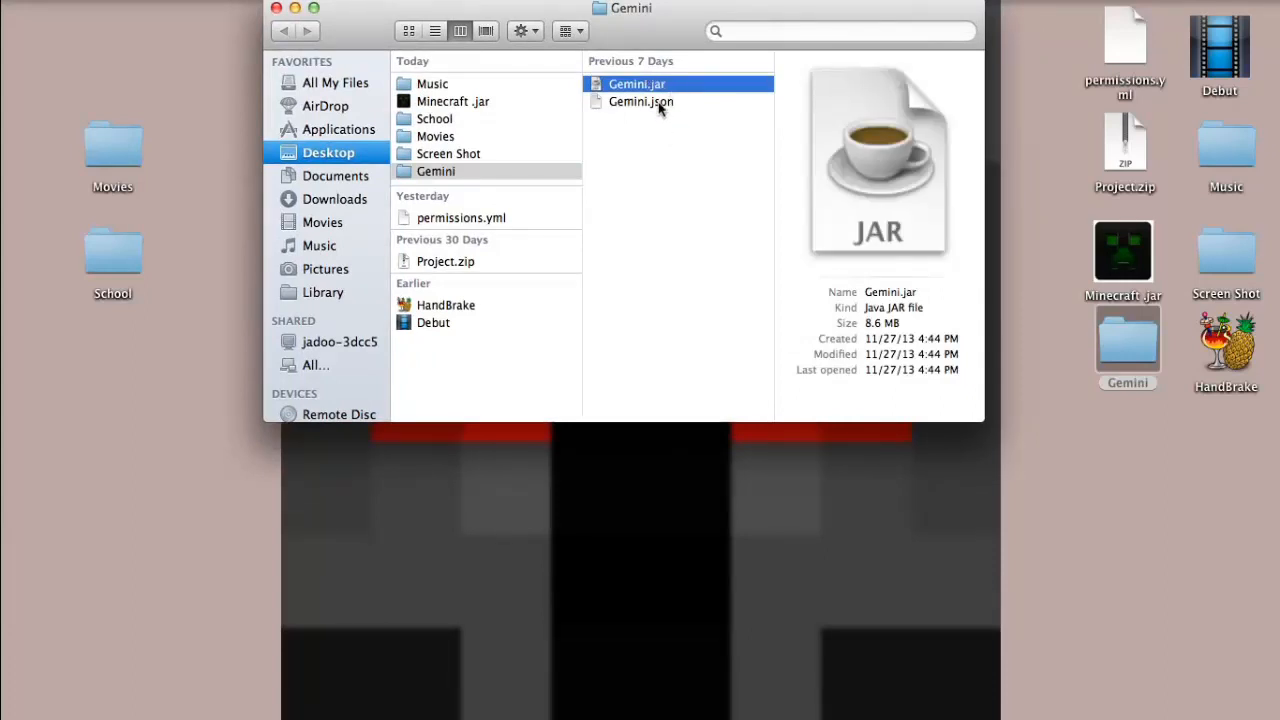
mouse_move(680, 133)
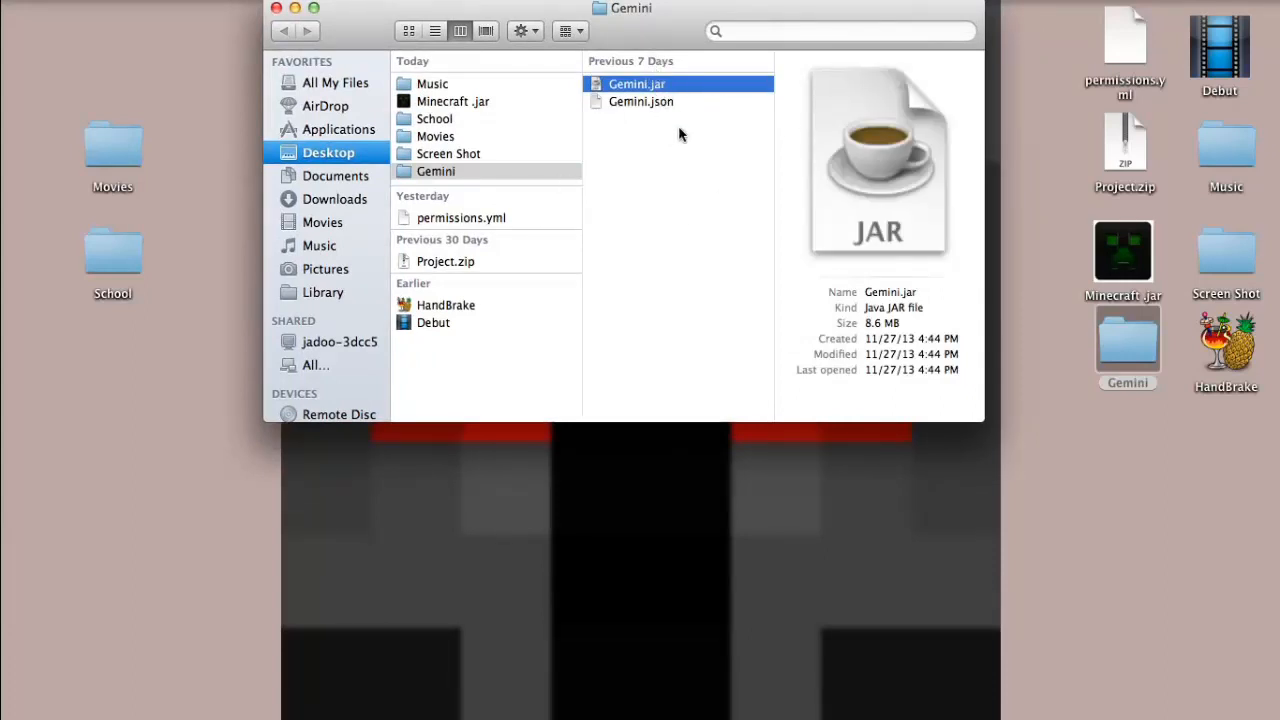
mouse_move(618, 127)
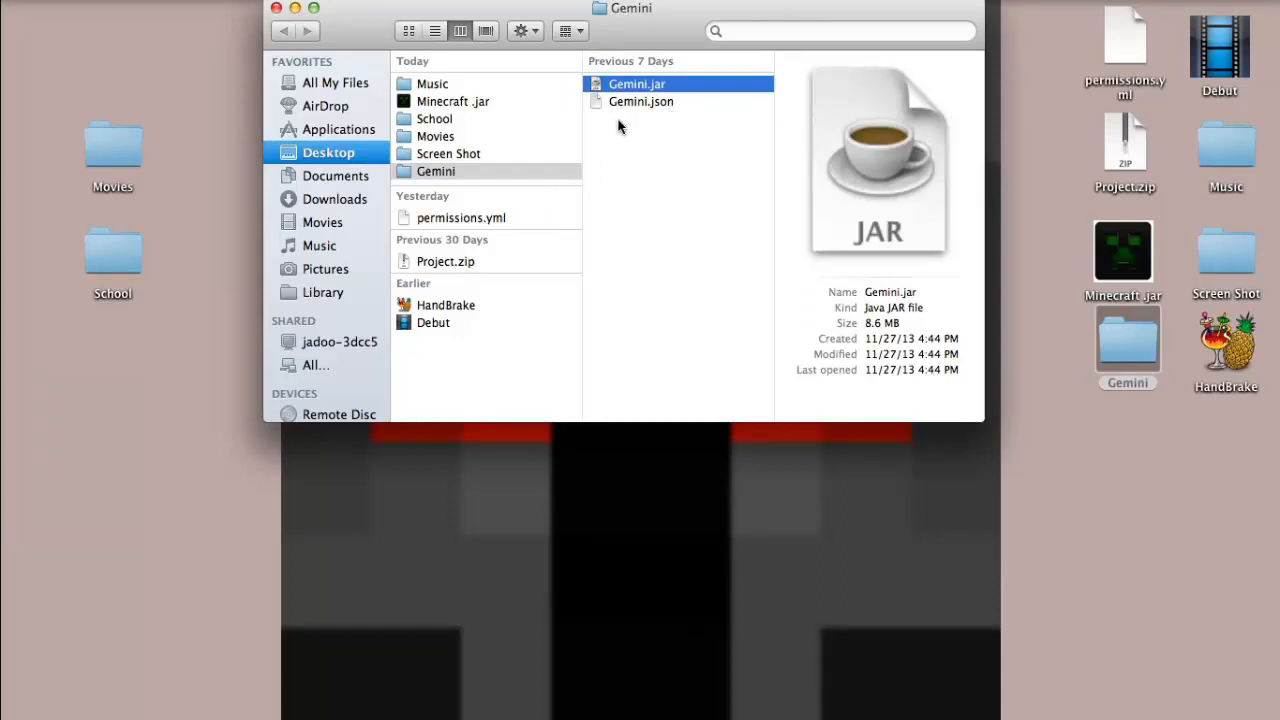
mouse_move(845, 160)
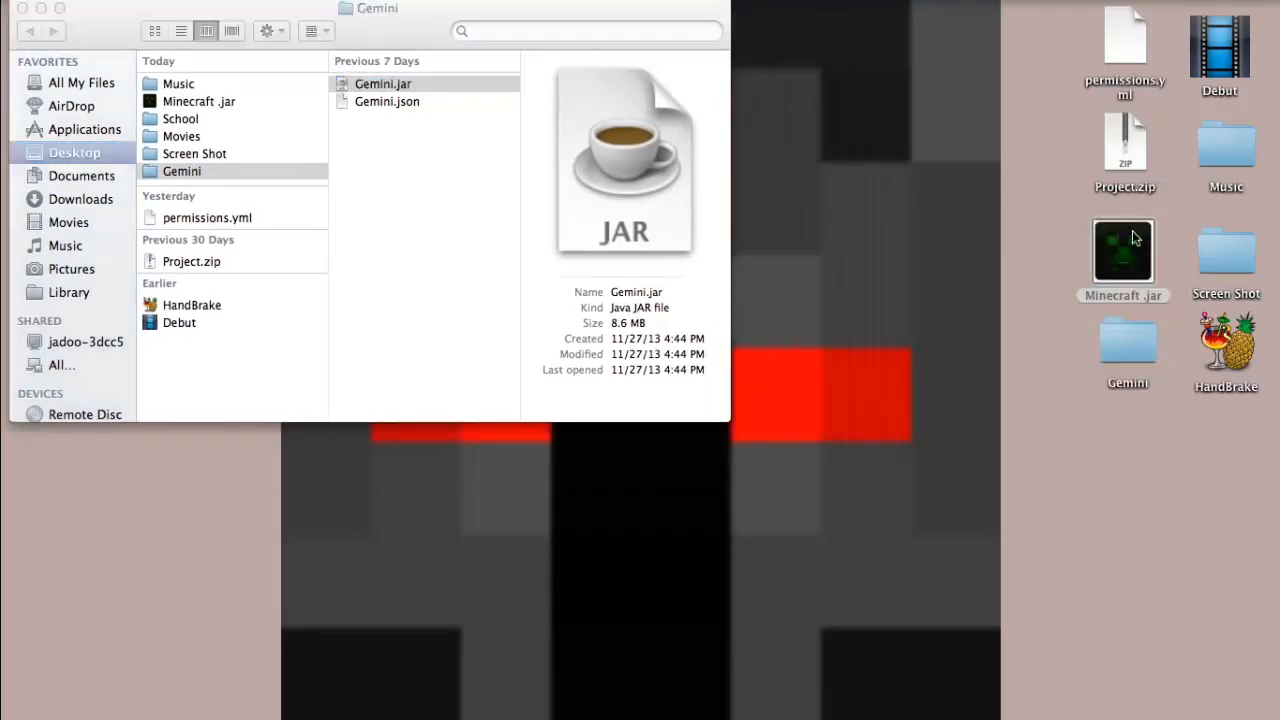
Launch Minecraft.jar, edit the Gemini profile, and open its game directory in Finder
double_click(1122, 250)
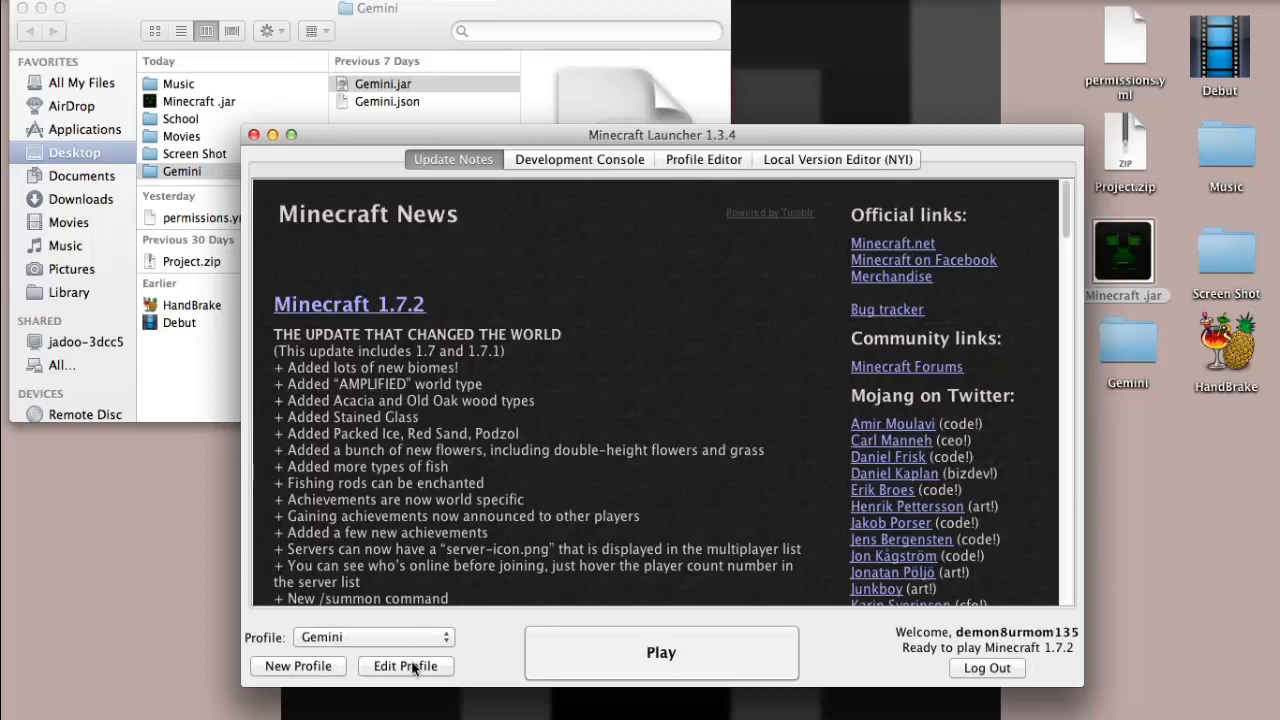
click(405, 666)
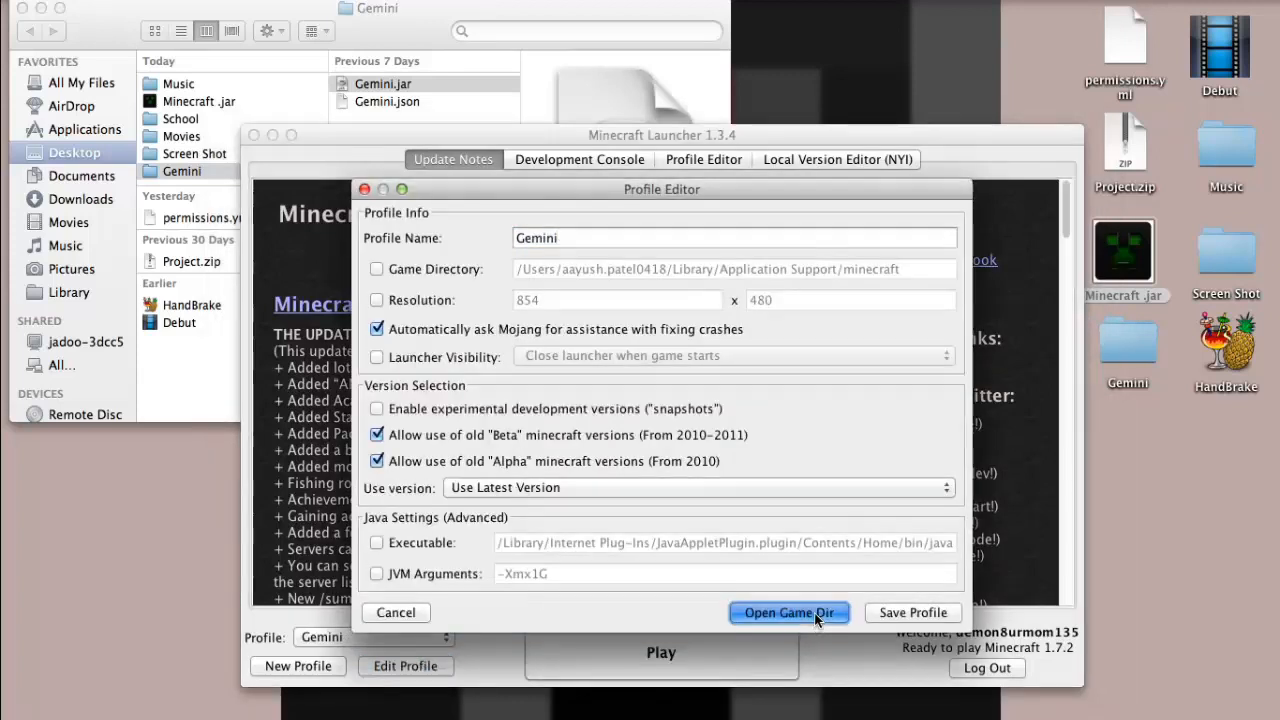
click(788, 612)
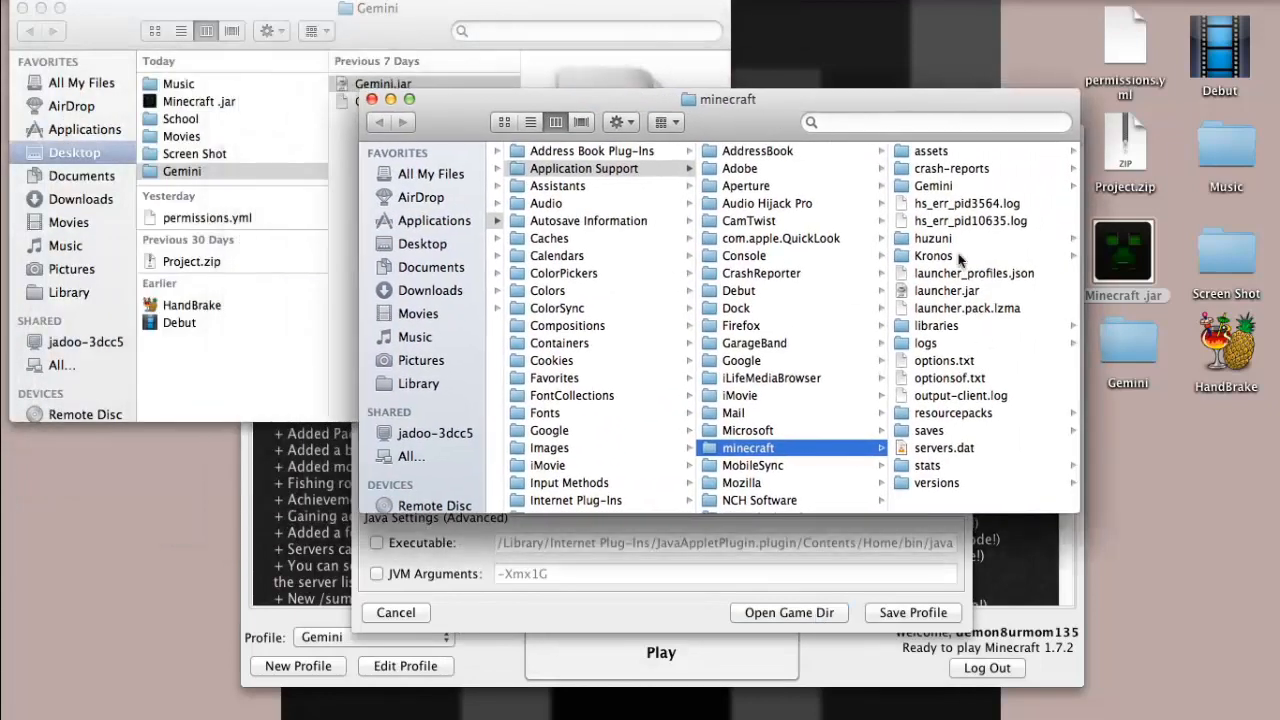
mouse_move(965, 490)
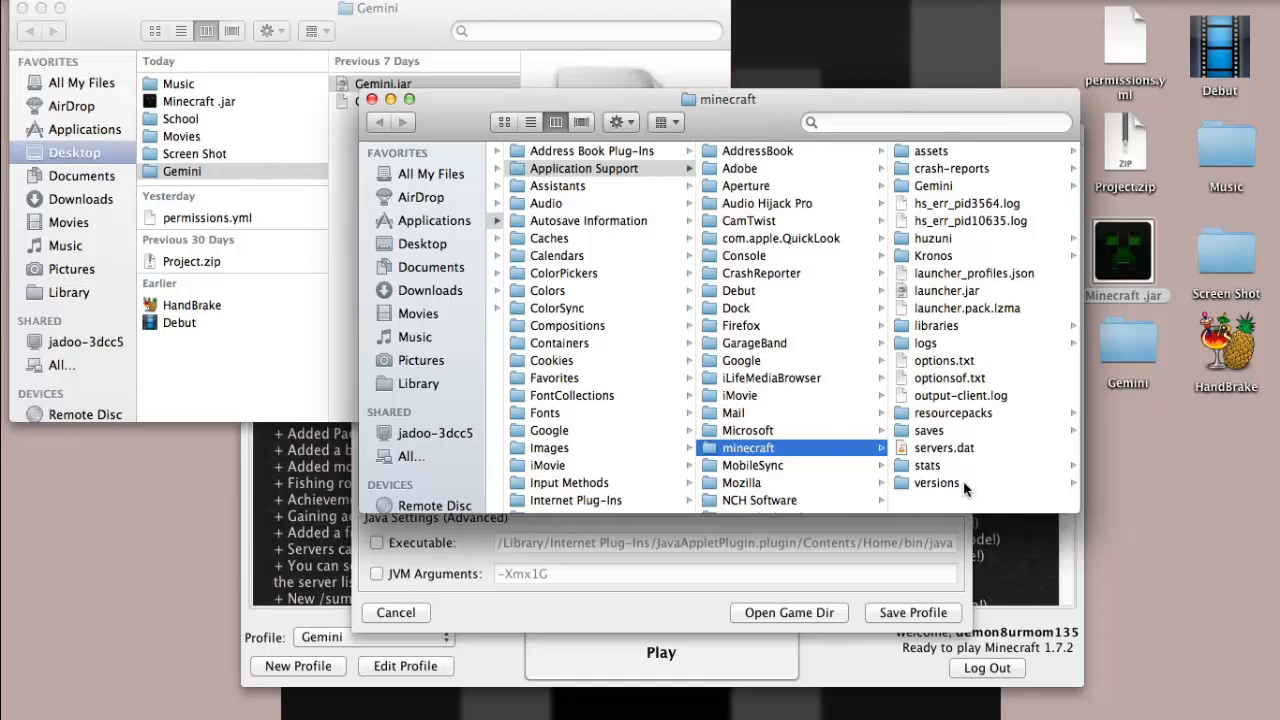
mouse_move(978, 438)
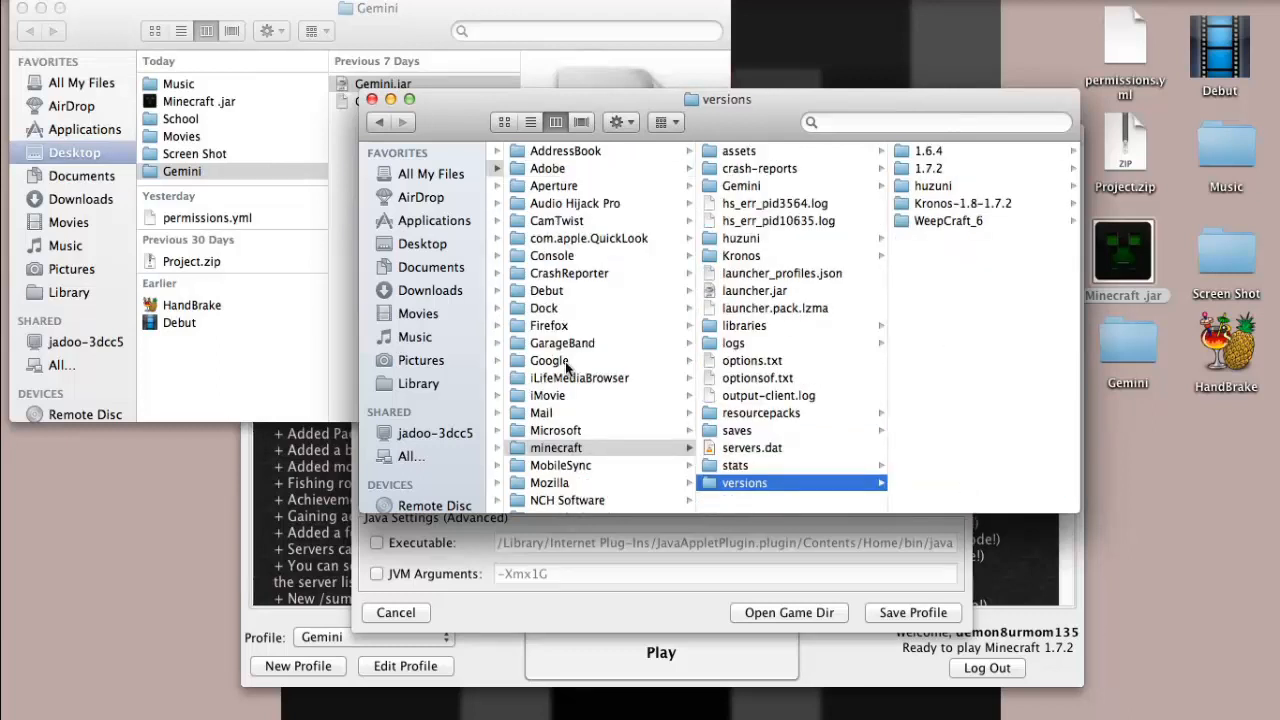
Put the Gemini folder into the game's versions folder and close that Finder window
click(182, 171)
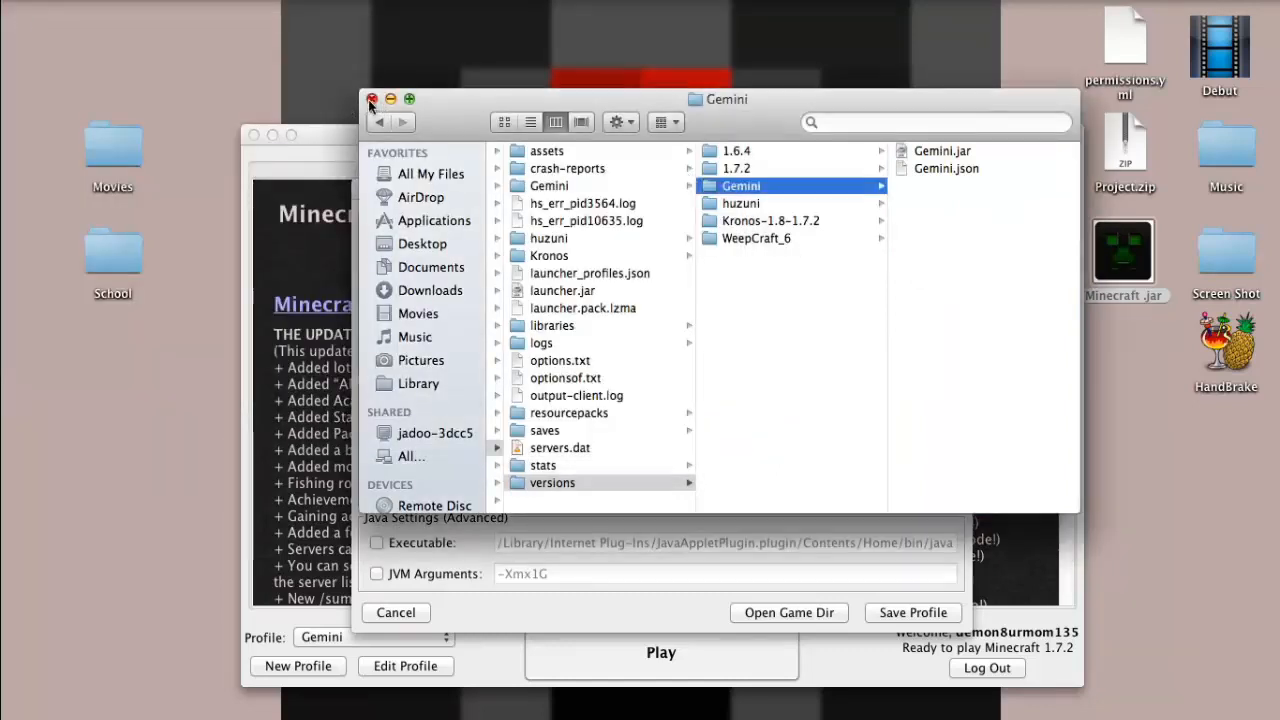
click(371, 99)
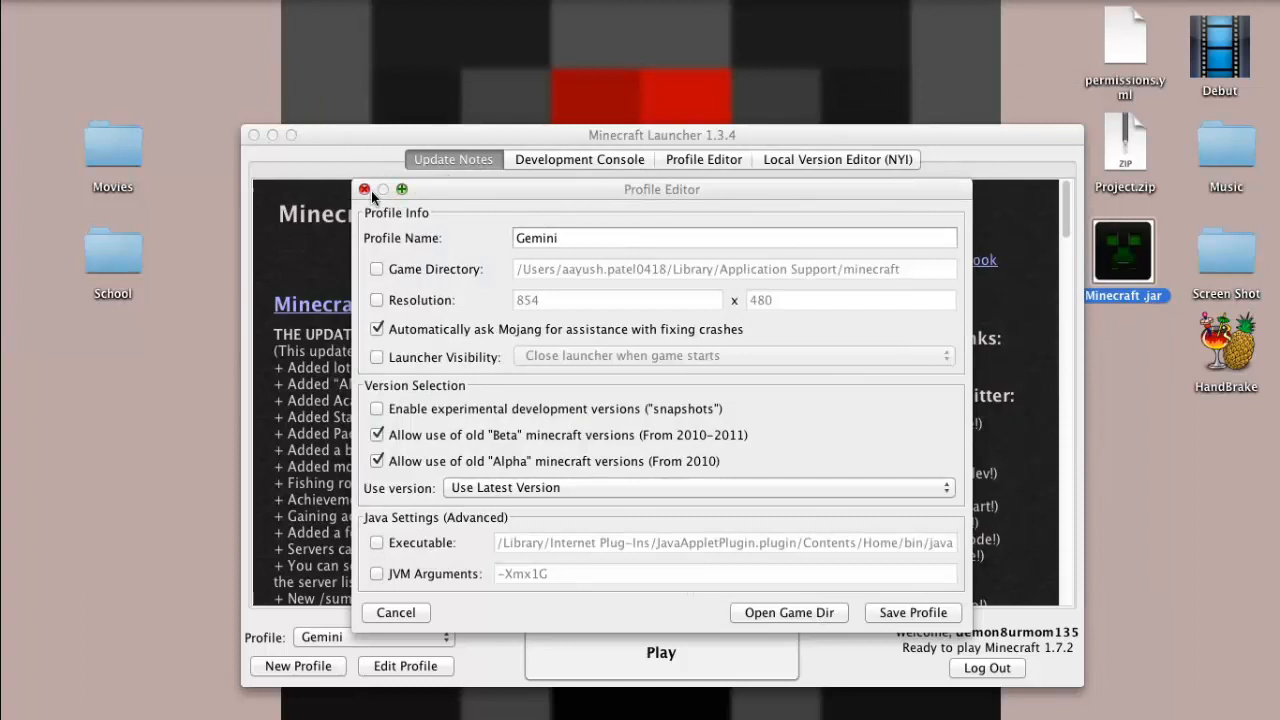
Close the Profile Editor and launcher, then relaunch Minecraft.jar from the desktop
click(365, 189)
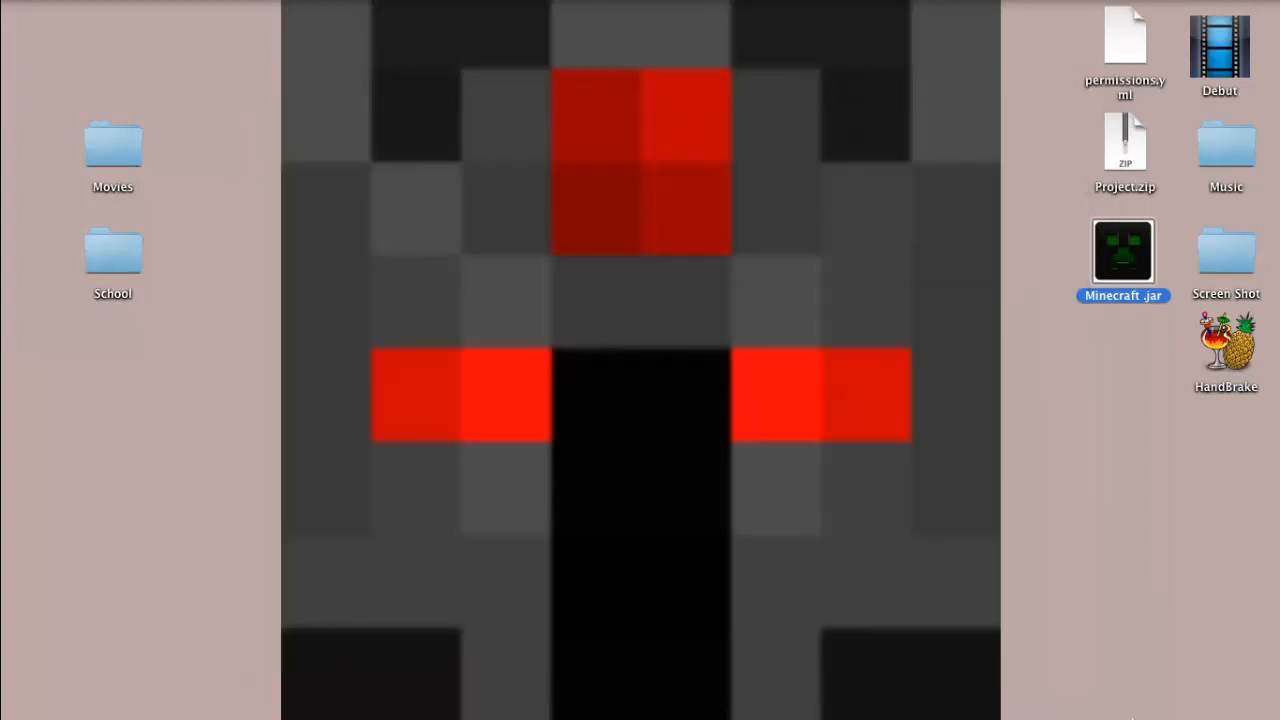
mouse_move(993, 702)
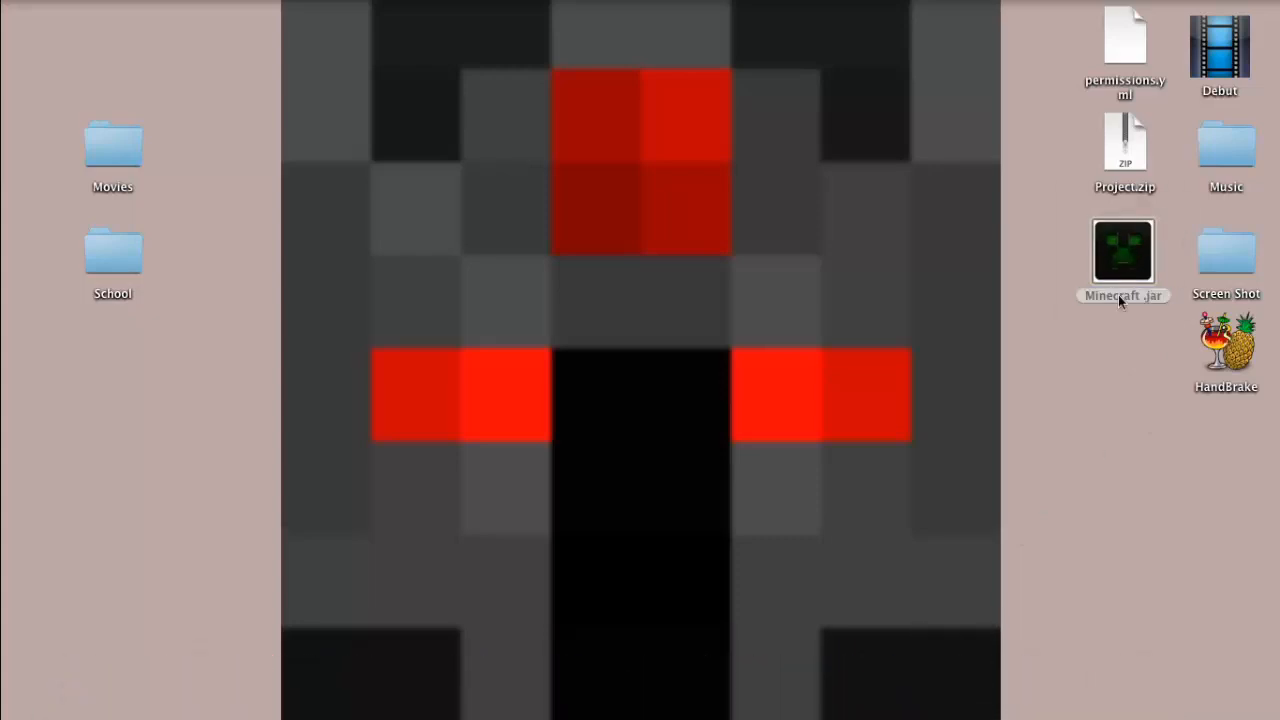
double_click(1122, 252)
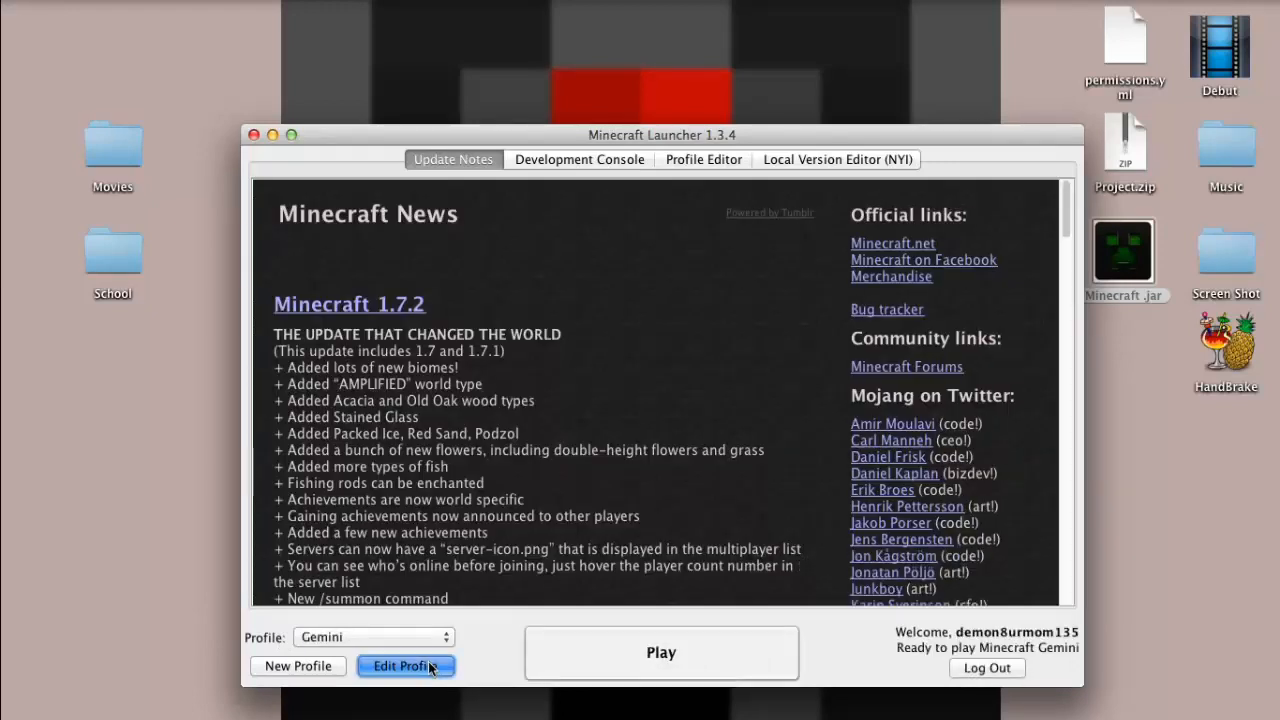
Set the Gemini profile to use release Gemini and enable Allow old Beta versions
click(405, 666)
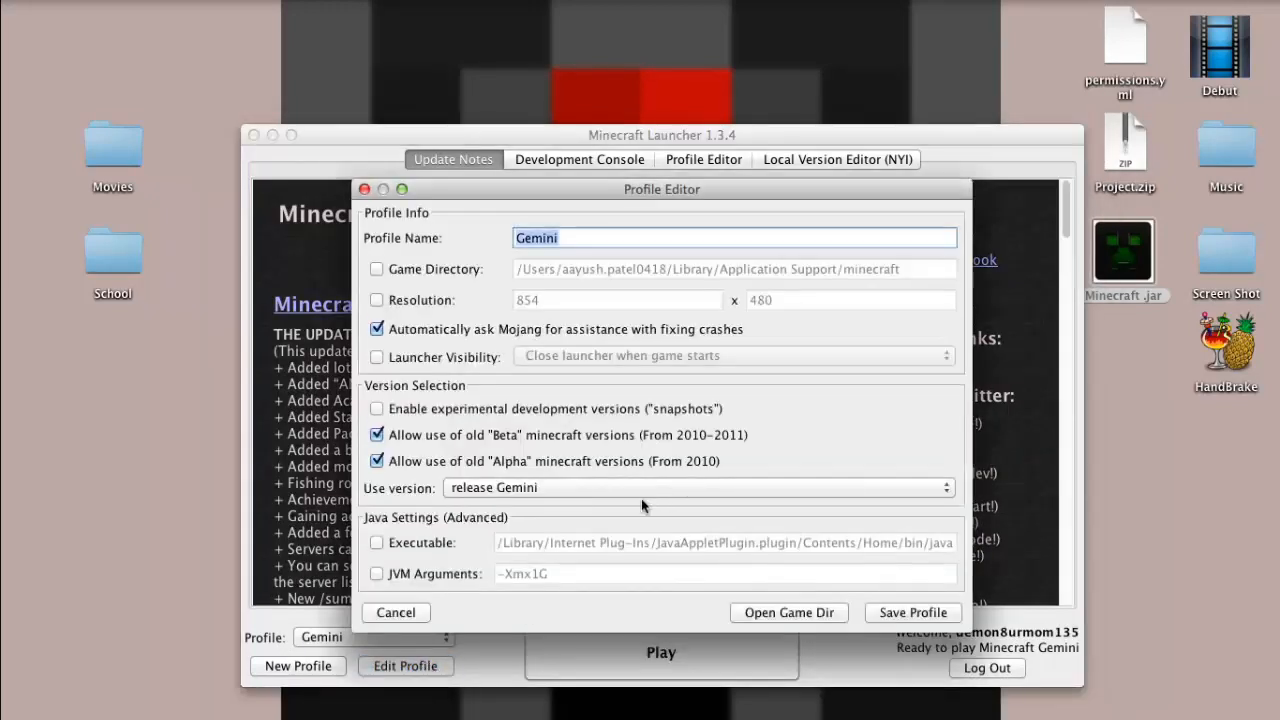
click(693, 487)
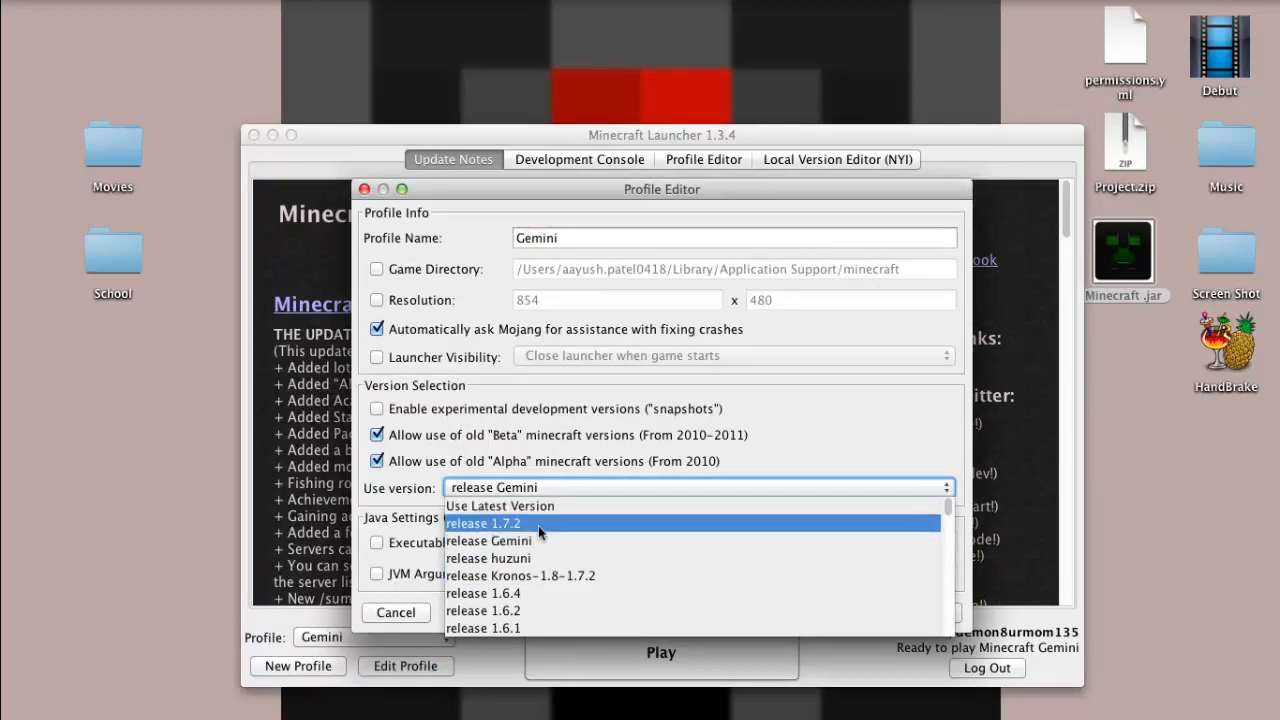
mouse_move(540, 540)
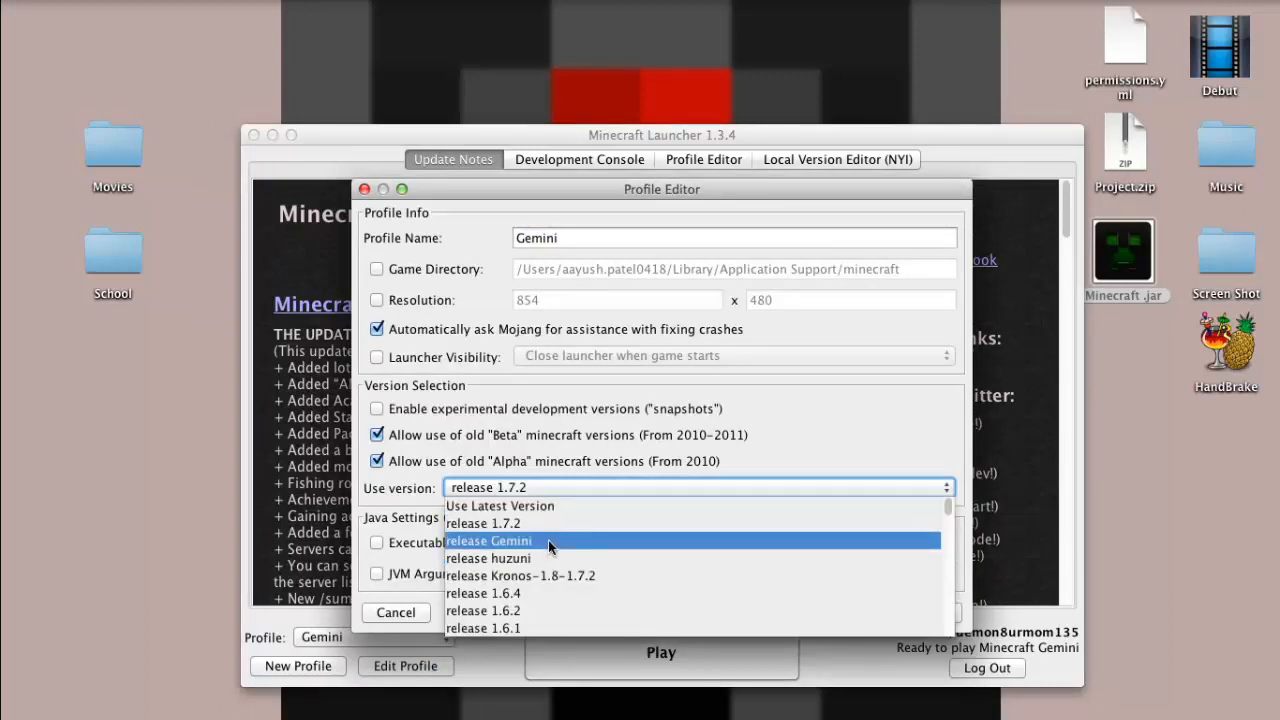
click(487, 540)
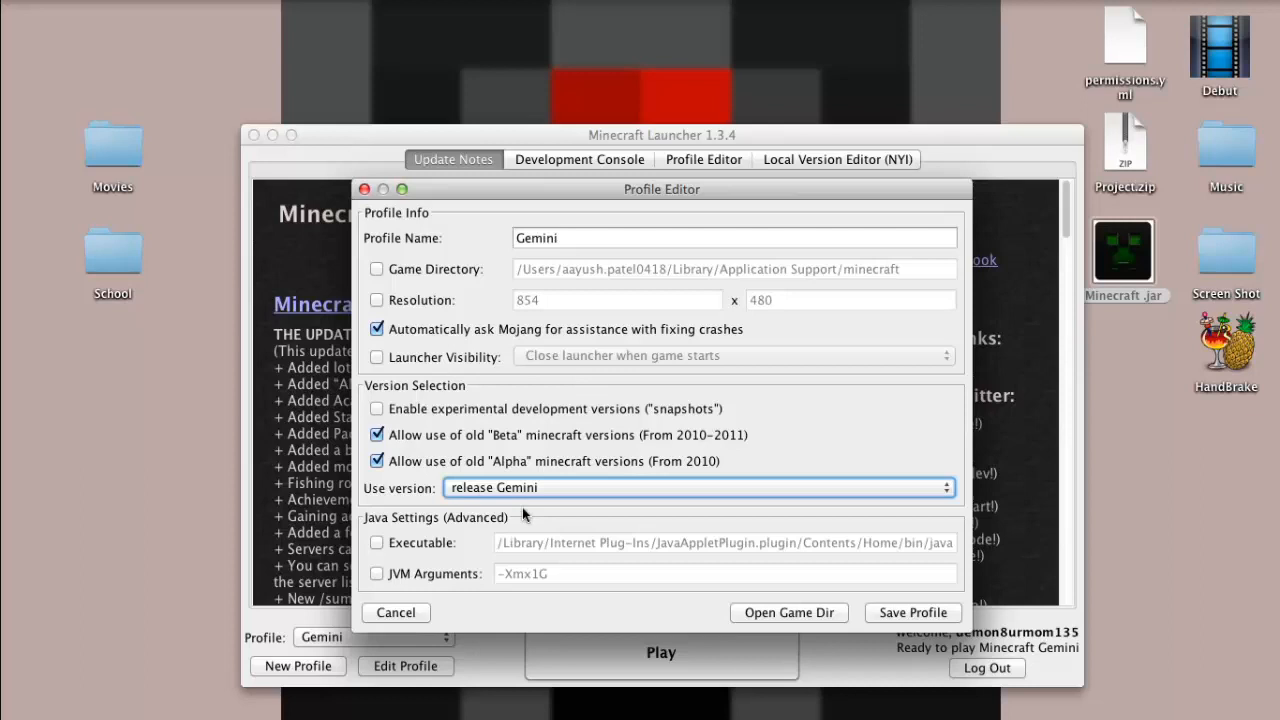
click(694, 487)
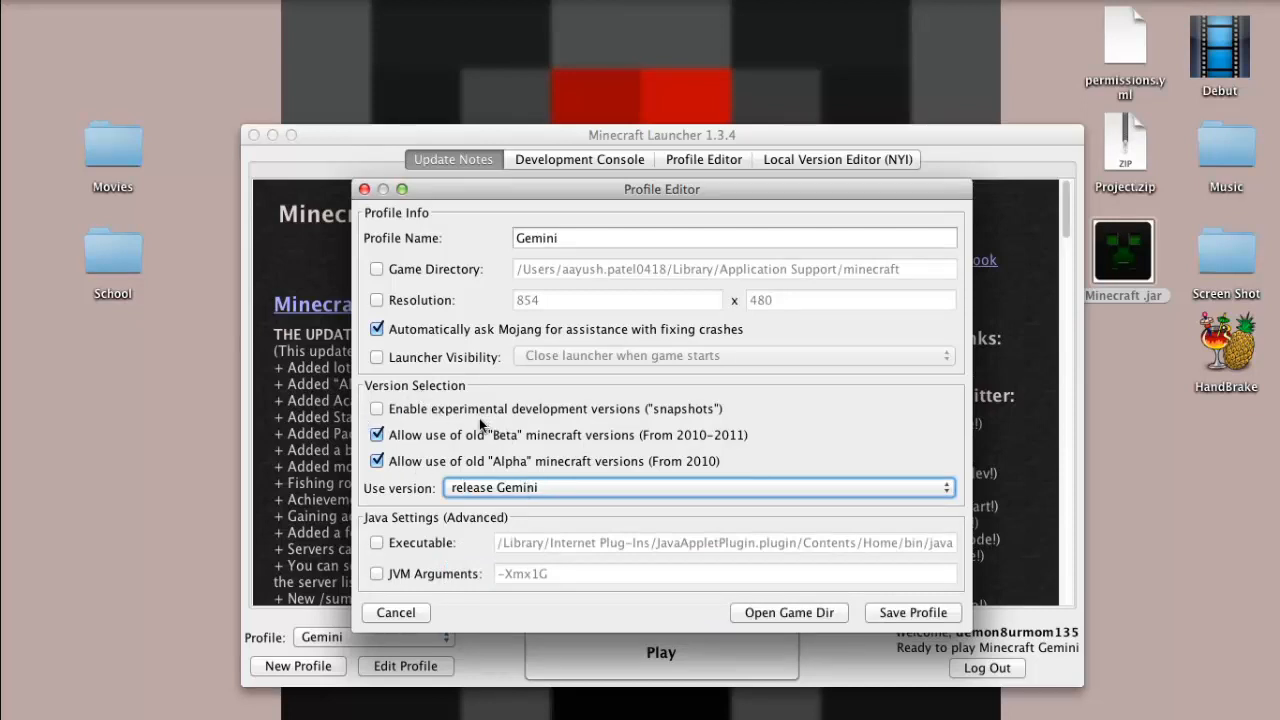
mouse_move(672, 423)
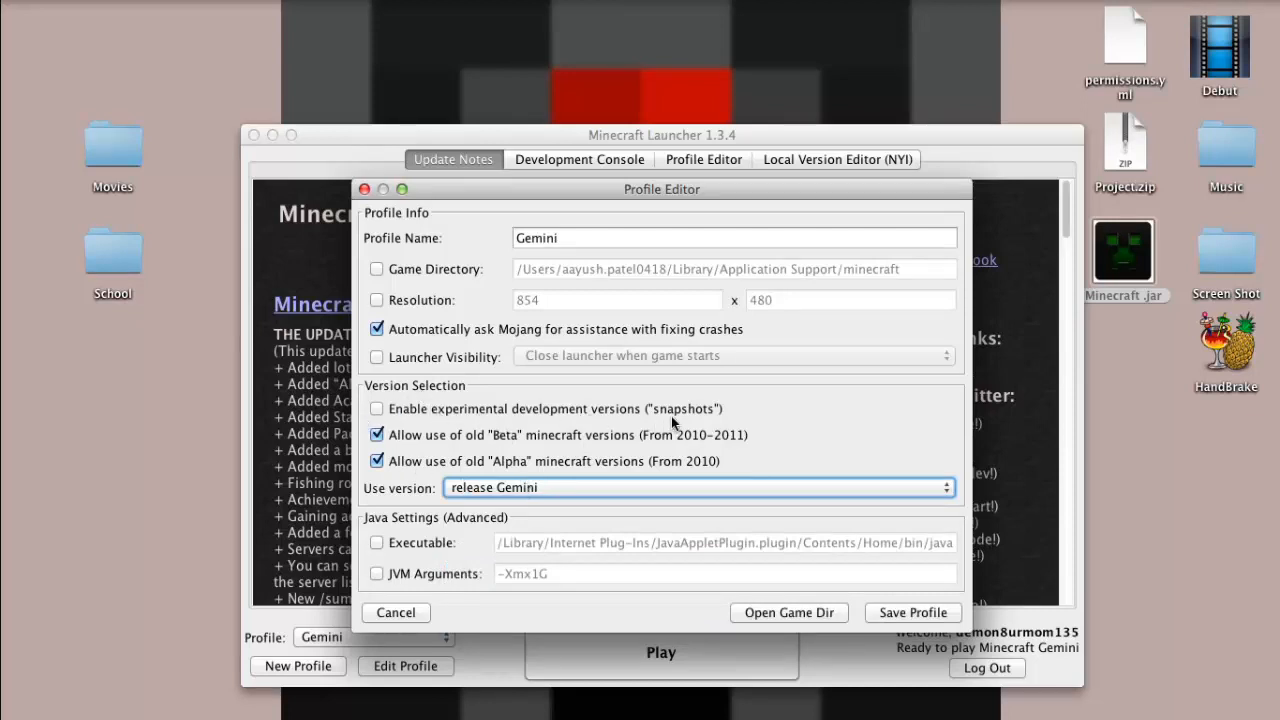
click(377, 408)
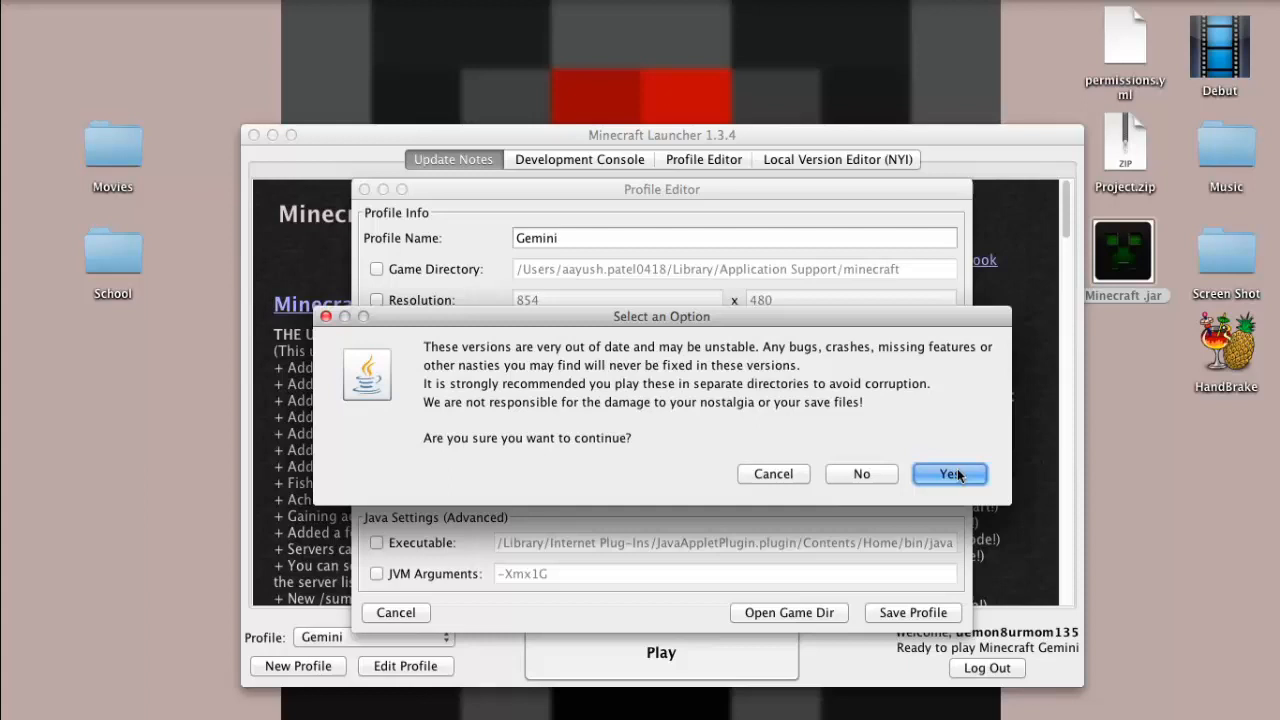
Accept the outdated-versions warning, recheck the version list, and start Gemini for 1.7.2
click(949, 473)
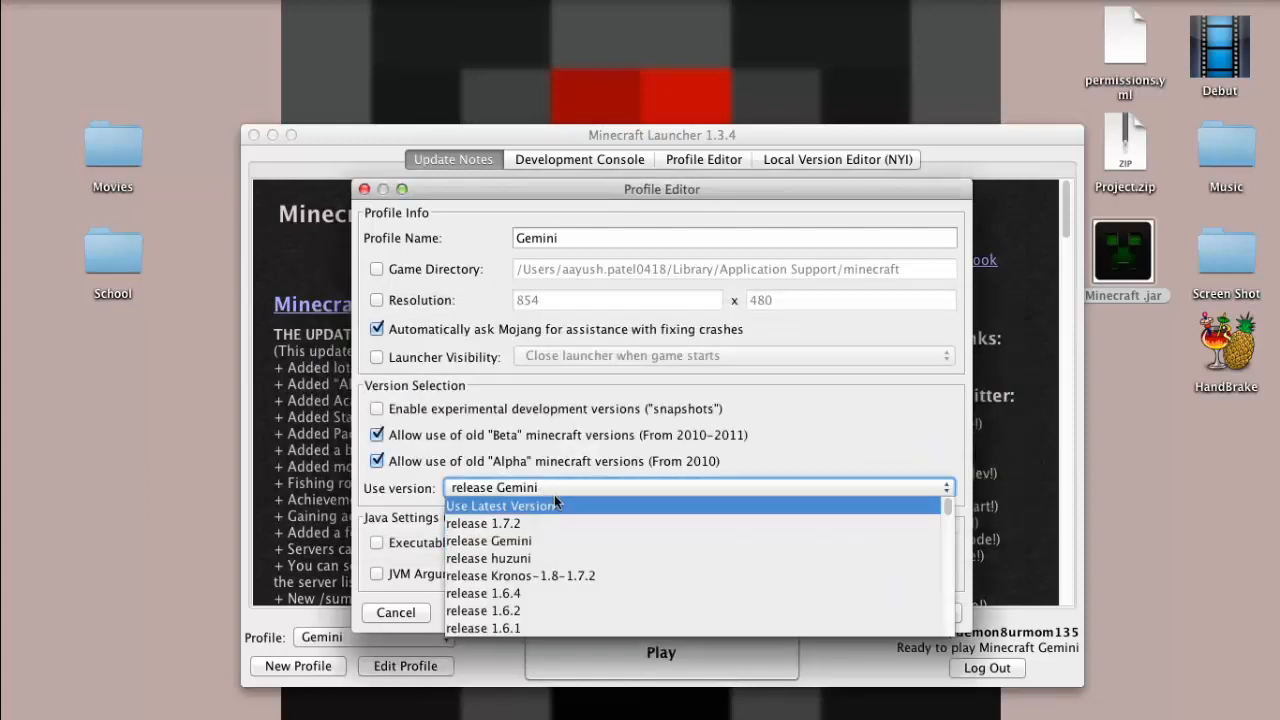
click(487, 540)
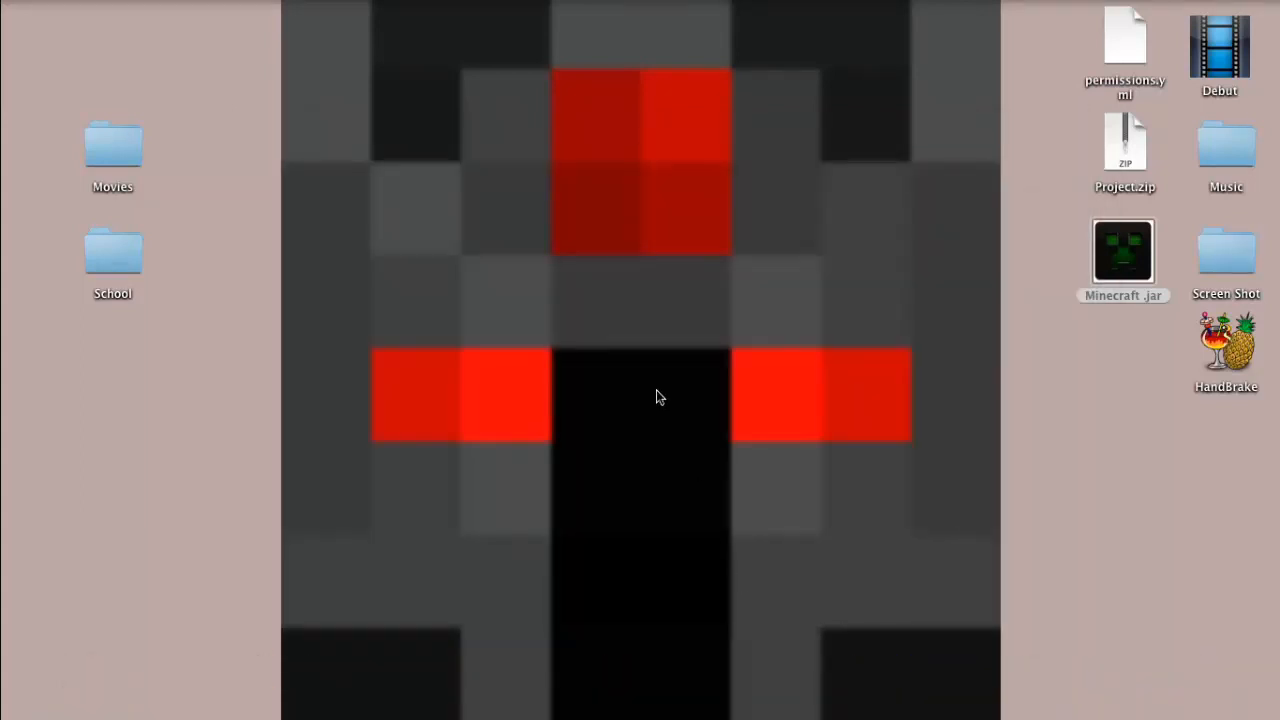
double_click(1123, 252)
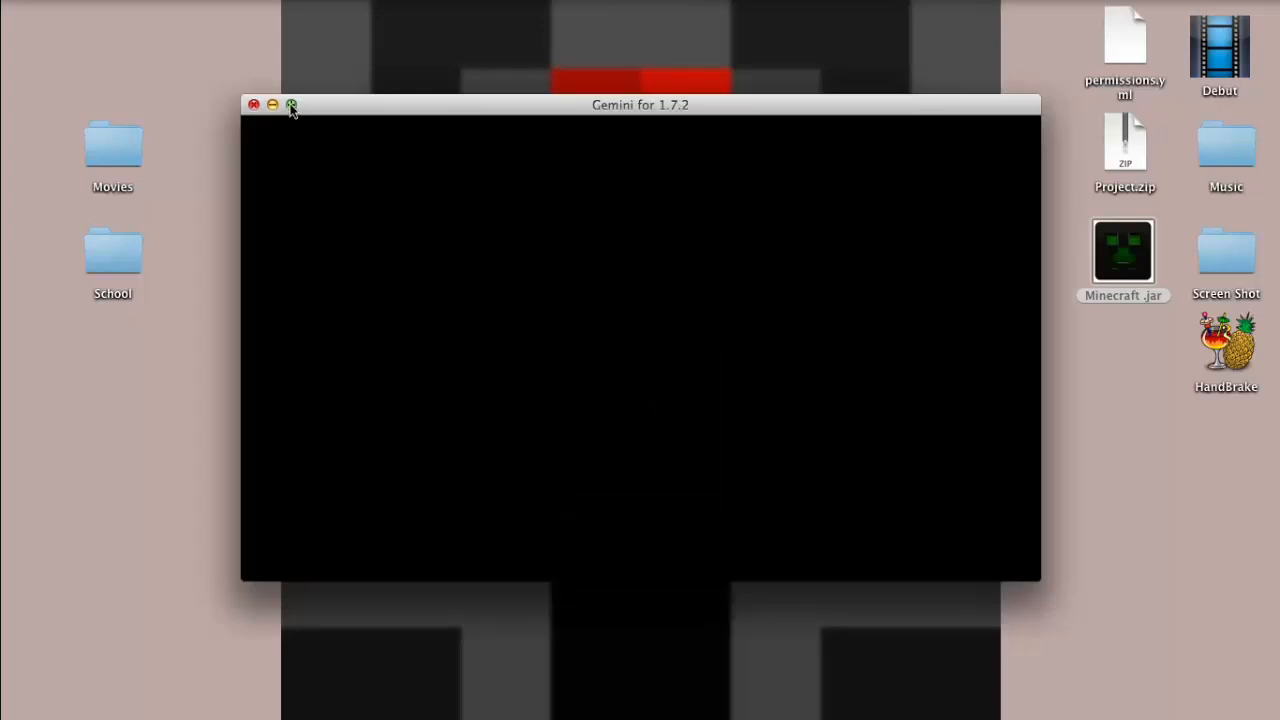
Maximize the game window and play the Hack setting world from Singleplayer
click(291, 105)
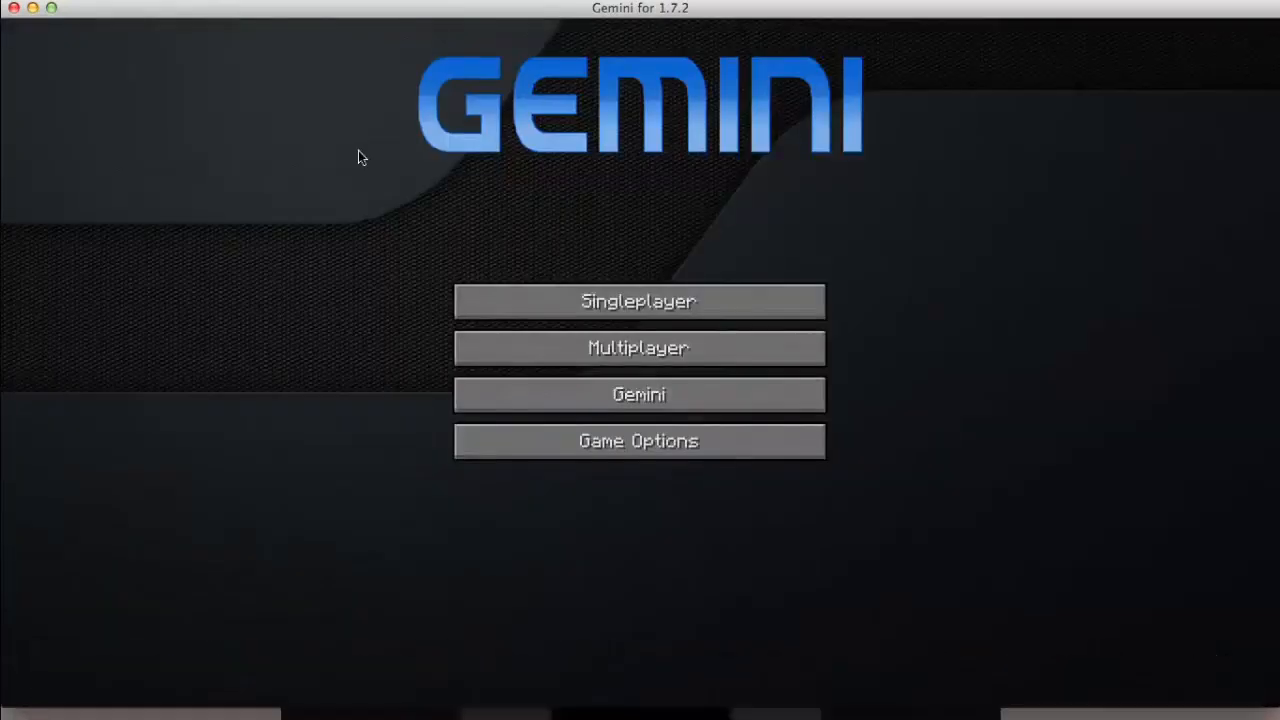
click(638, 301)
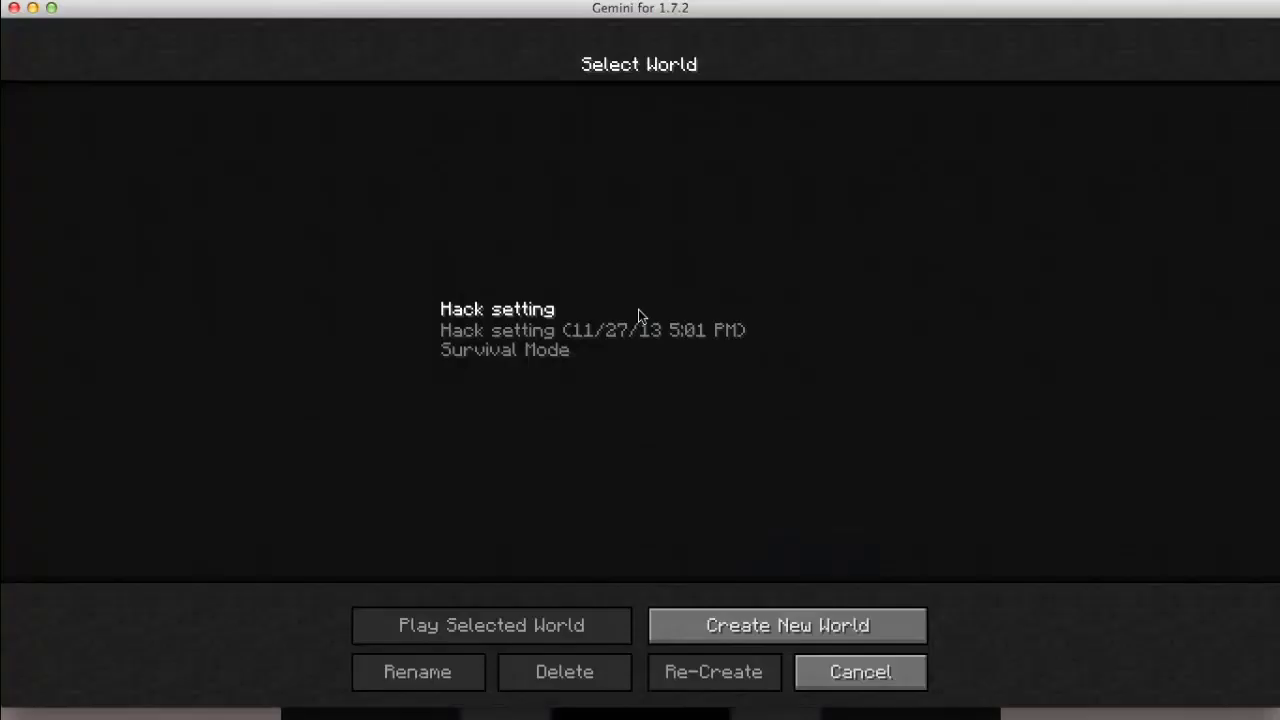
click(639, 330)
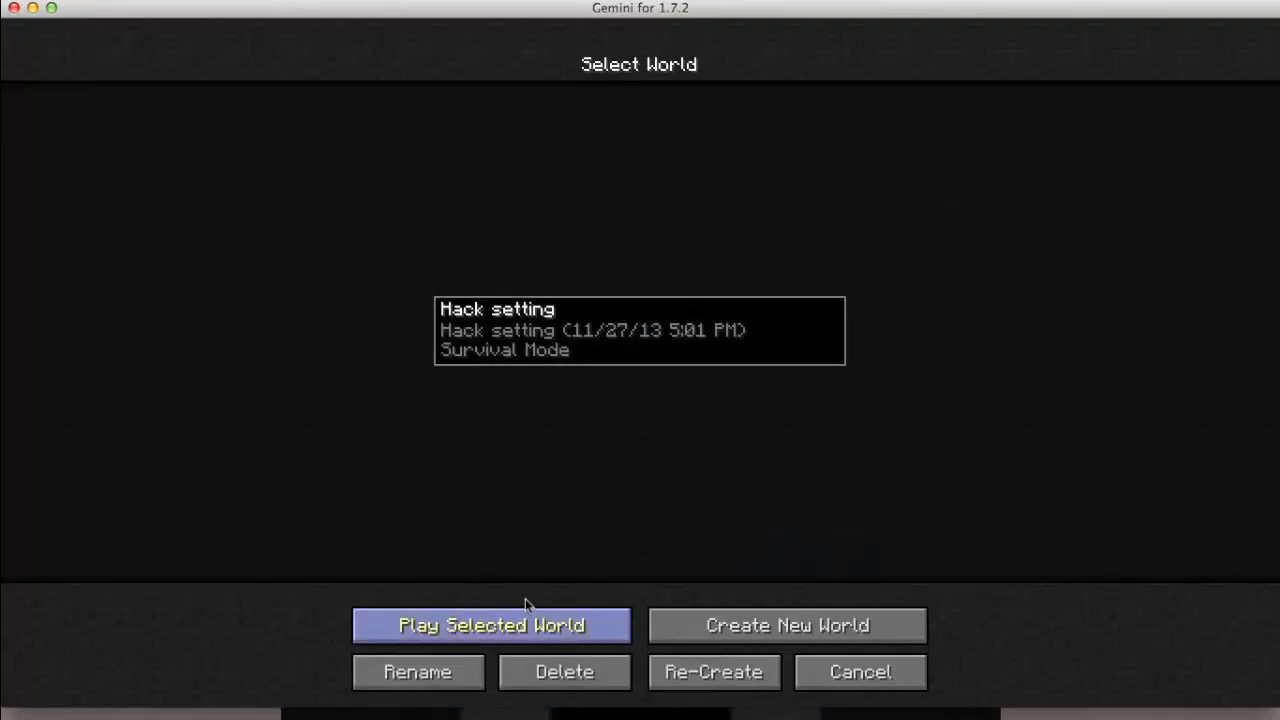
click(491, 624)
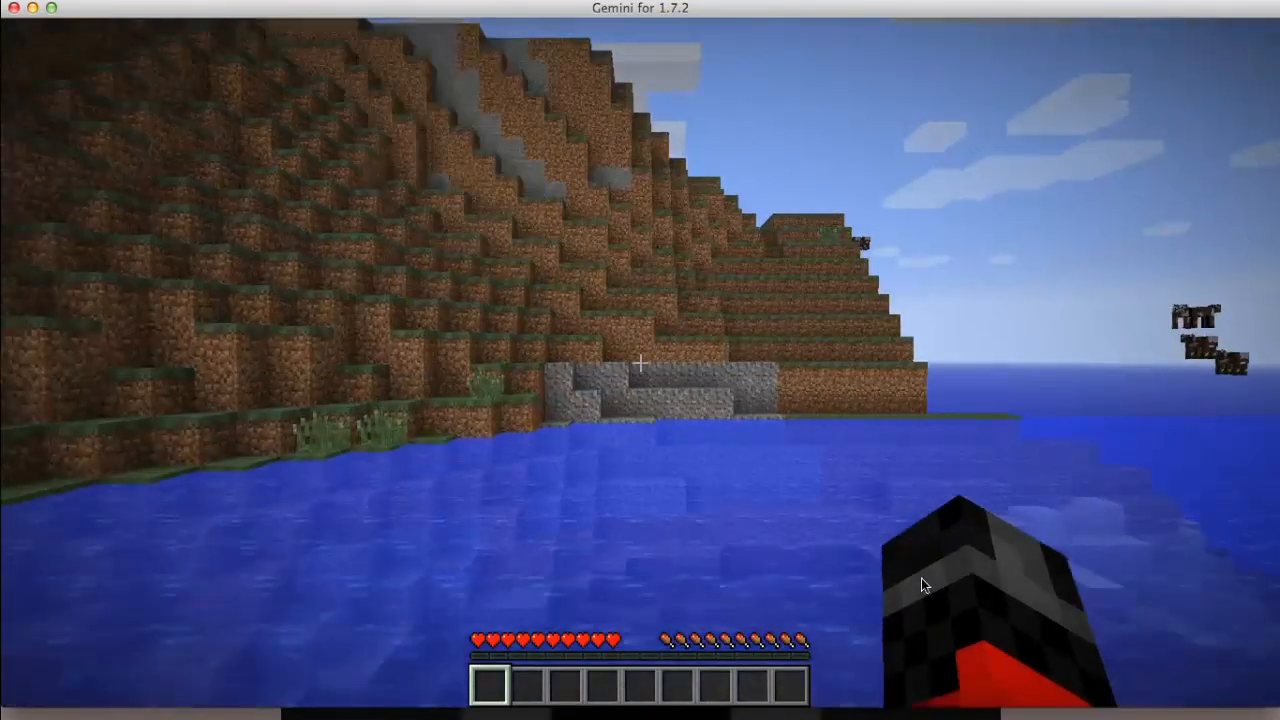
mouse_move(640, 360)
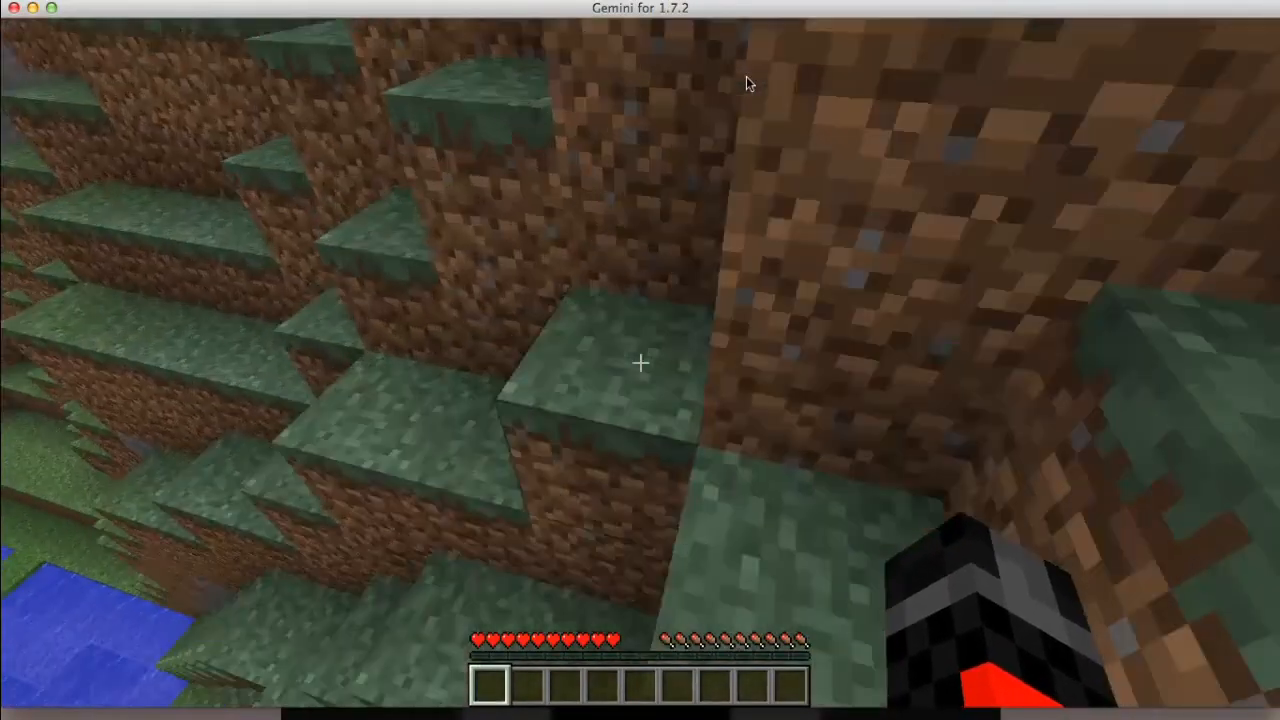
Enter the xray command in the Gemini console, then Save and Quit to Title
key(t)
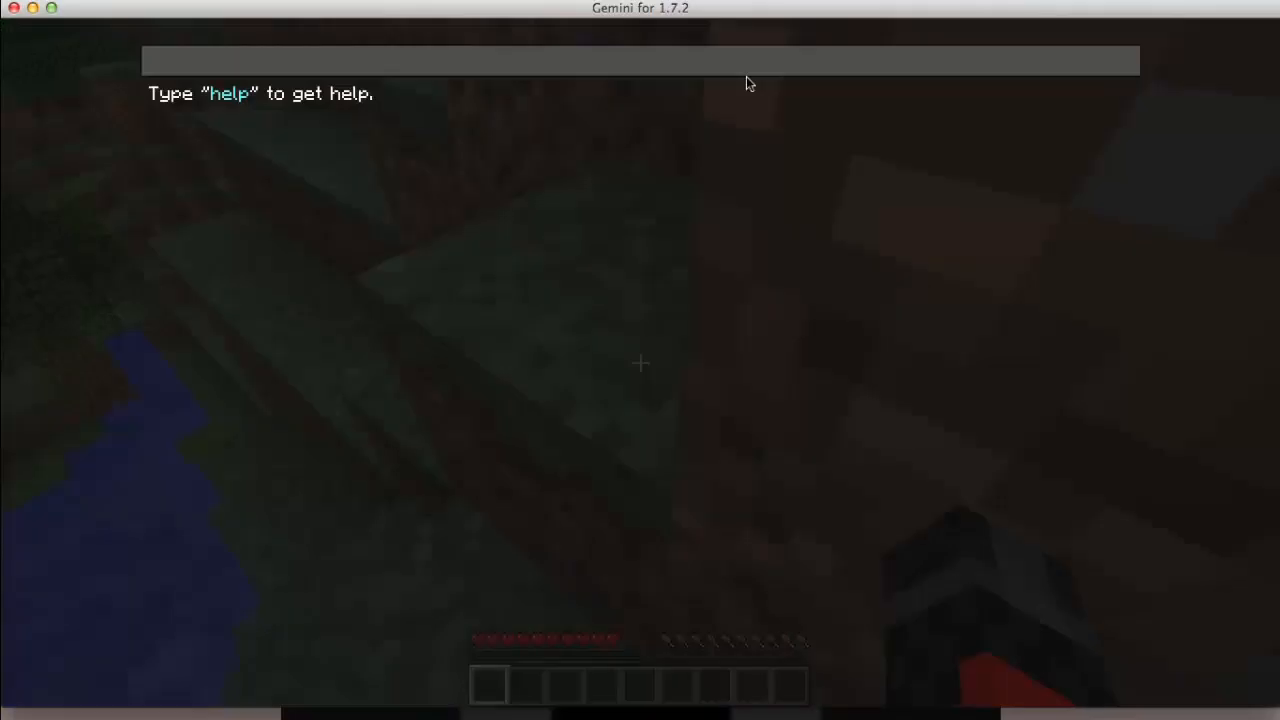
text(c)
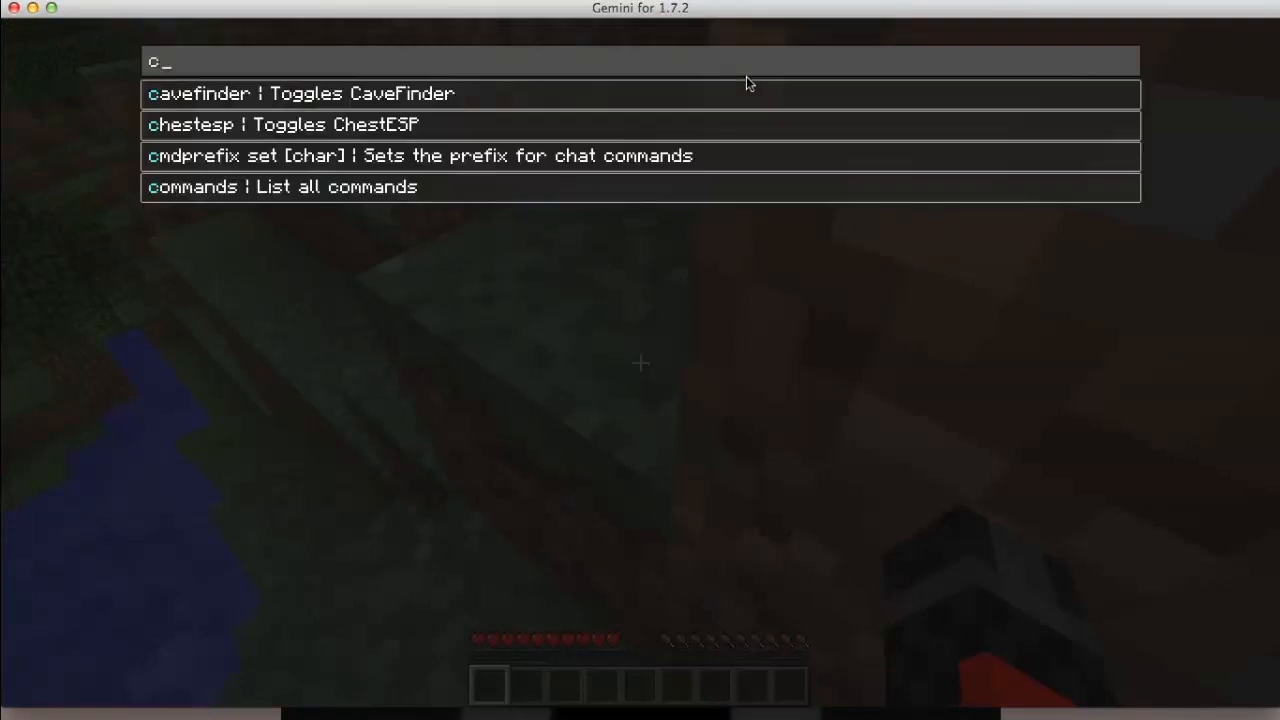
text(xray)
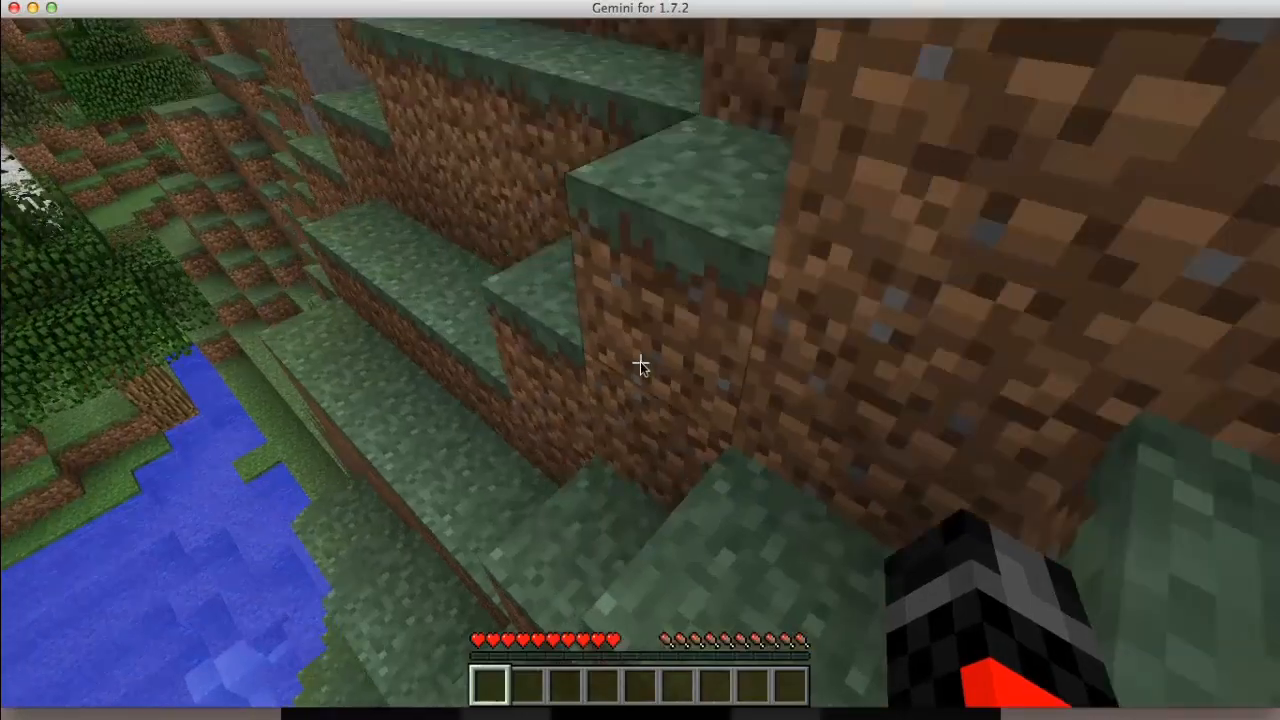
key(Escape)
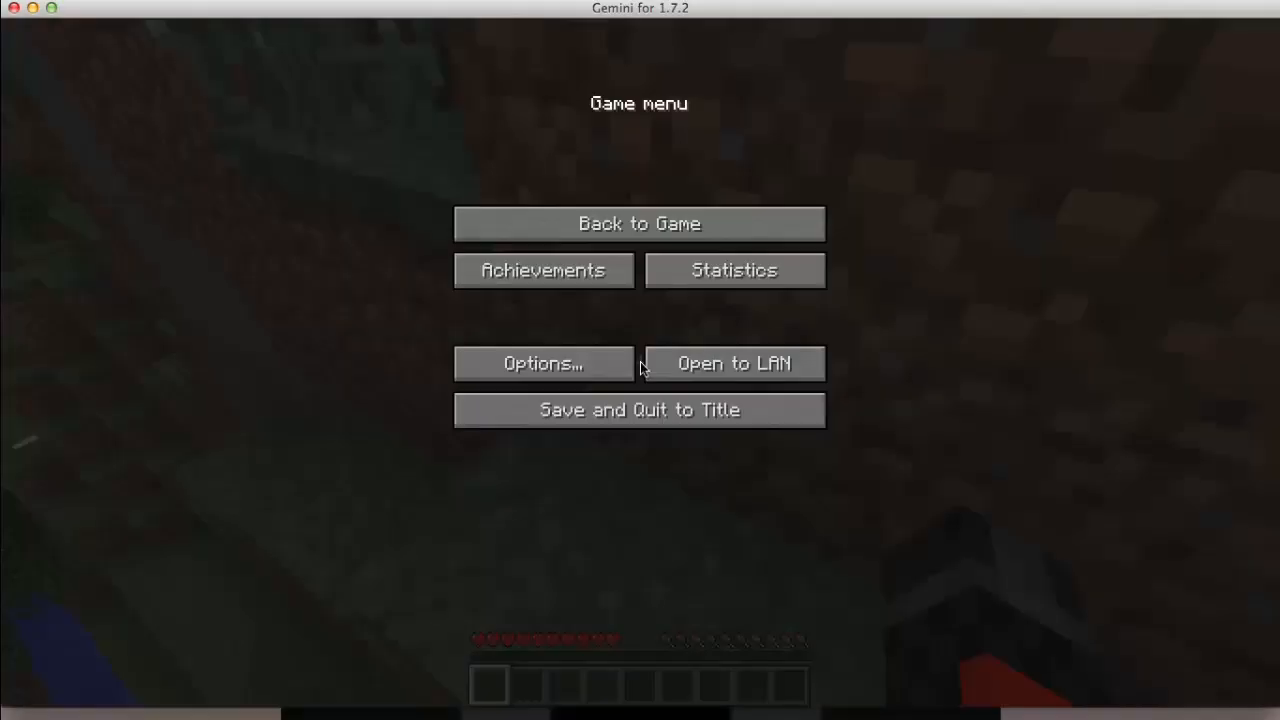
click(639, 223)
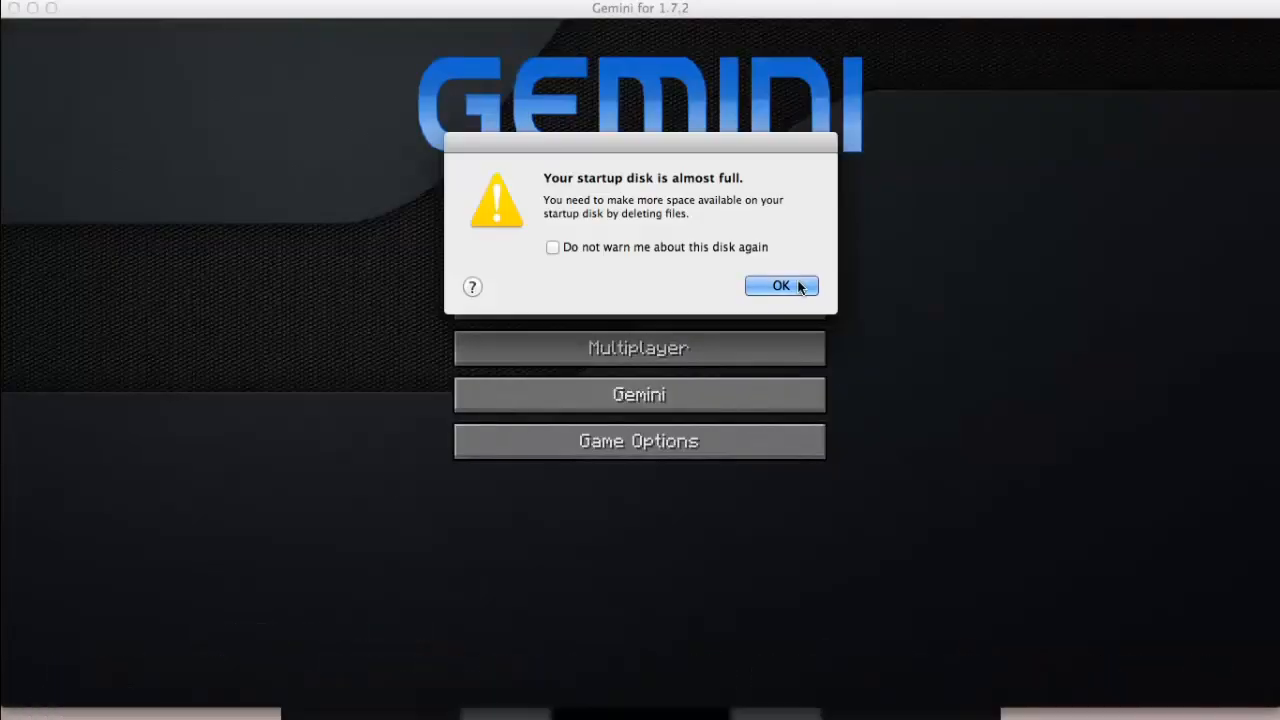
Dismiss the disk warning and open the resourcepacks folder via Game Options > Resource Packs
click(781, 285)
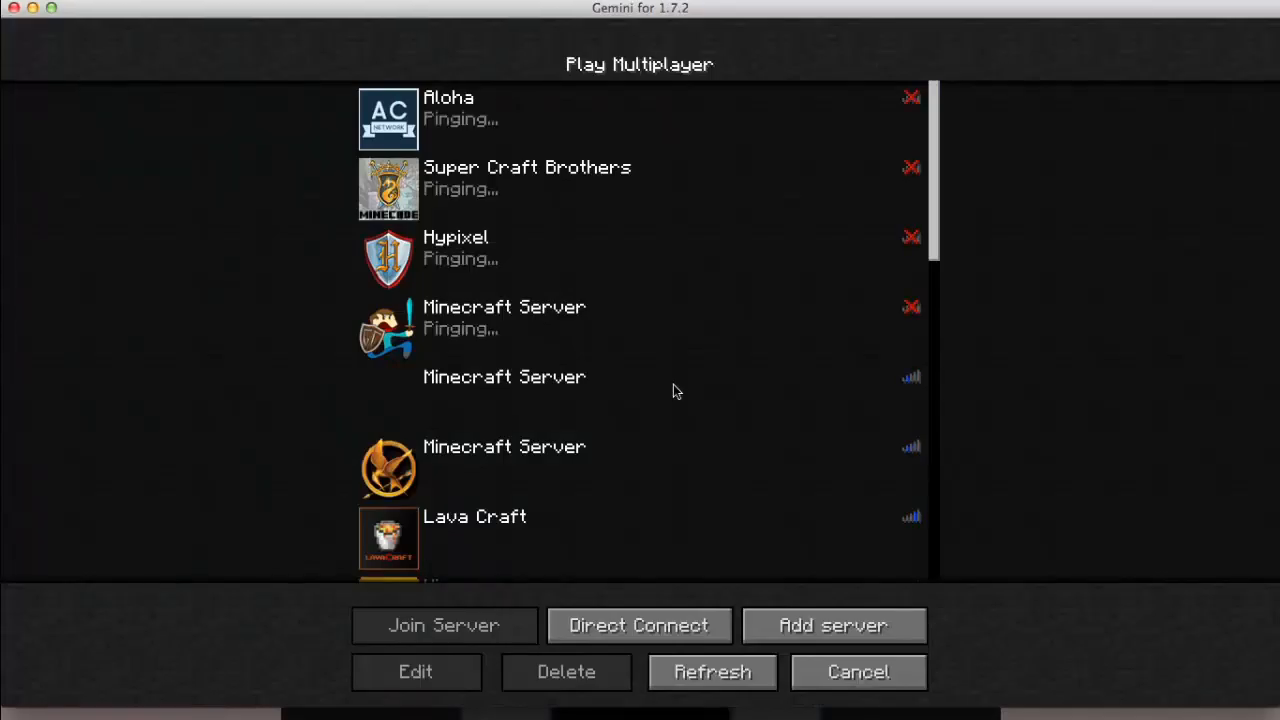
click(857, 671)
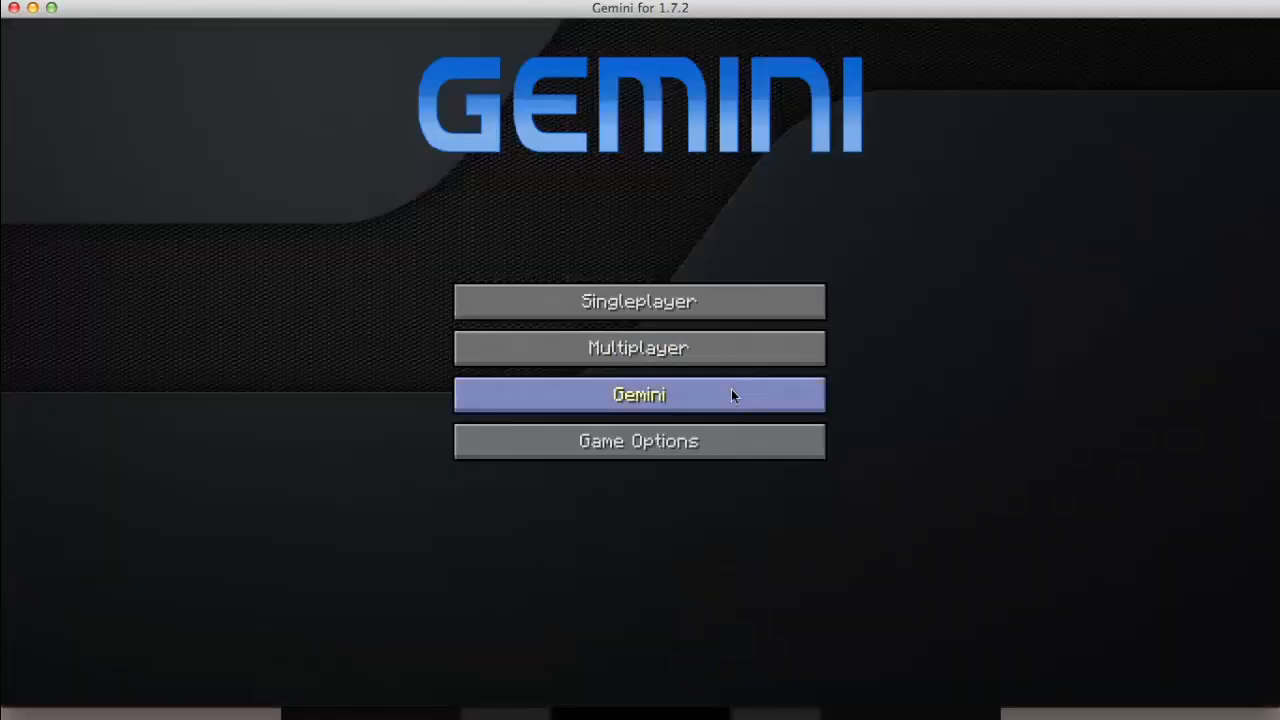
click(638, 394)
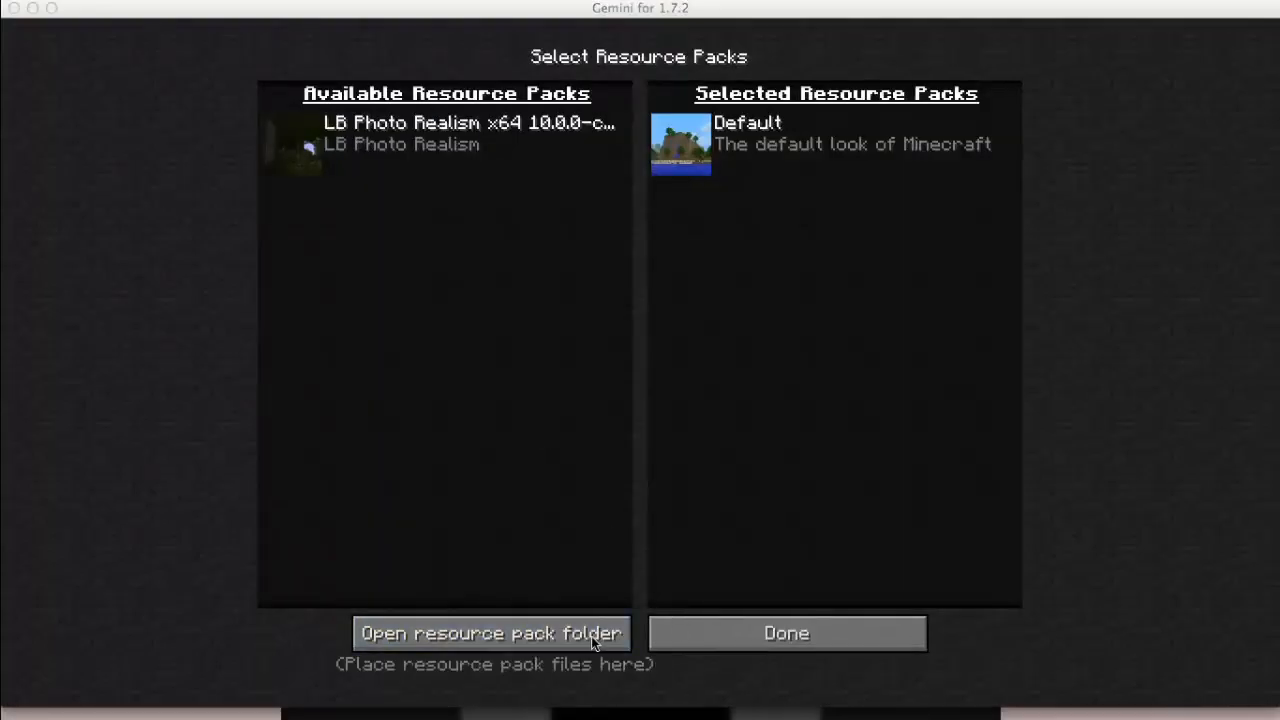
click(490, 633)
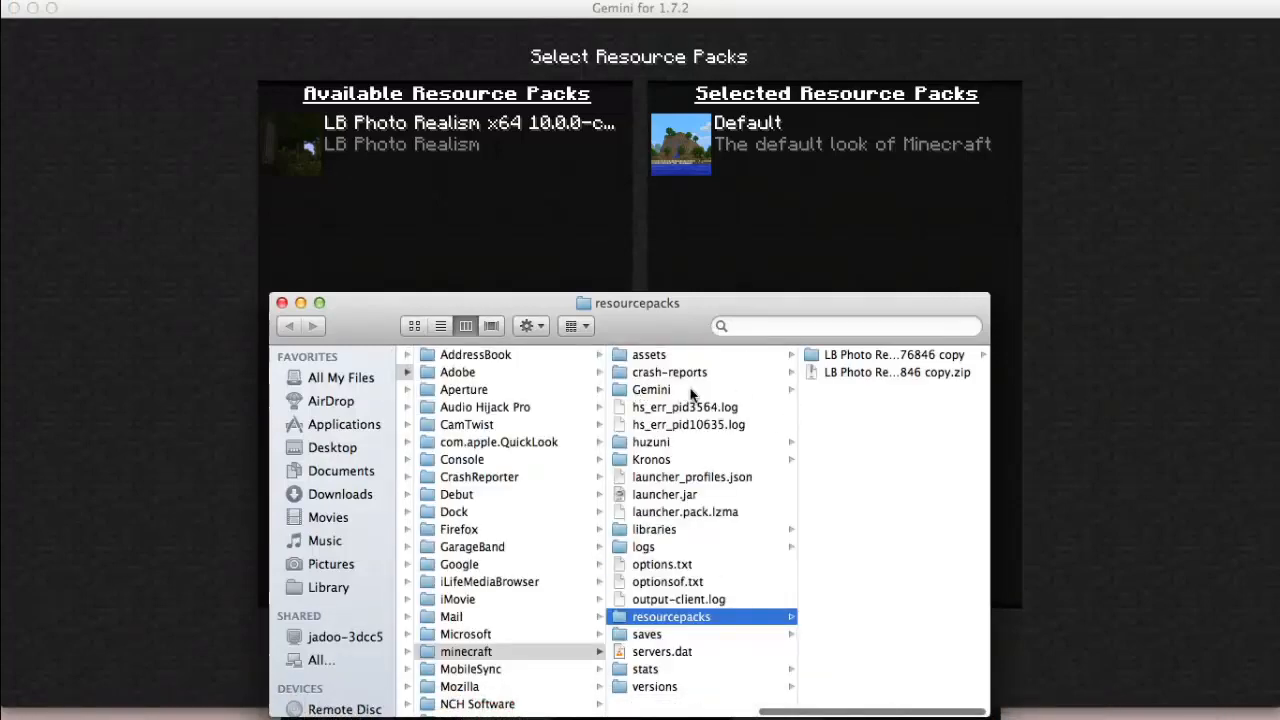
Preview Gemini's config files, from Configs.txt through Keybinds.txt and XrayBlocks.txt, then close Finder
click(651, 389)
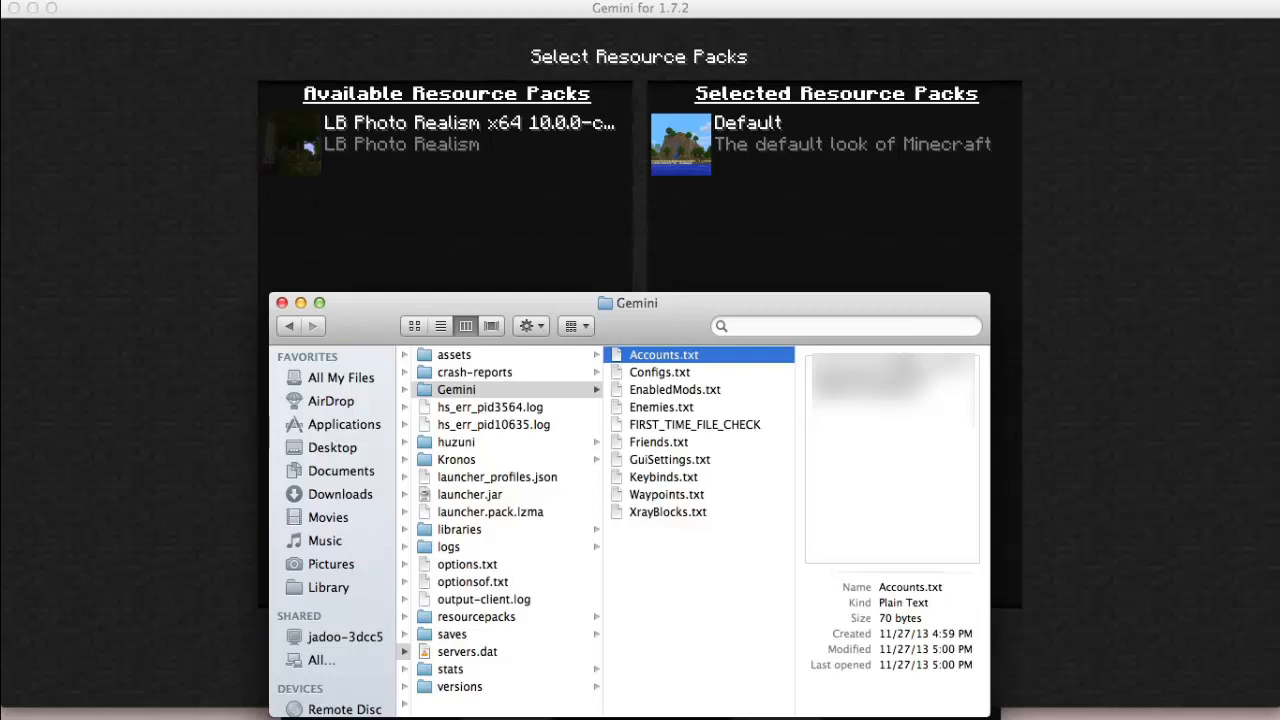
mouse_move(1037, 365)
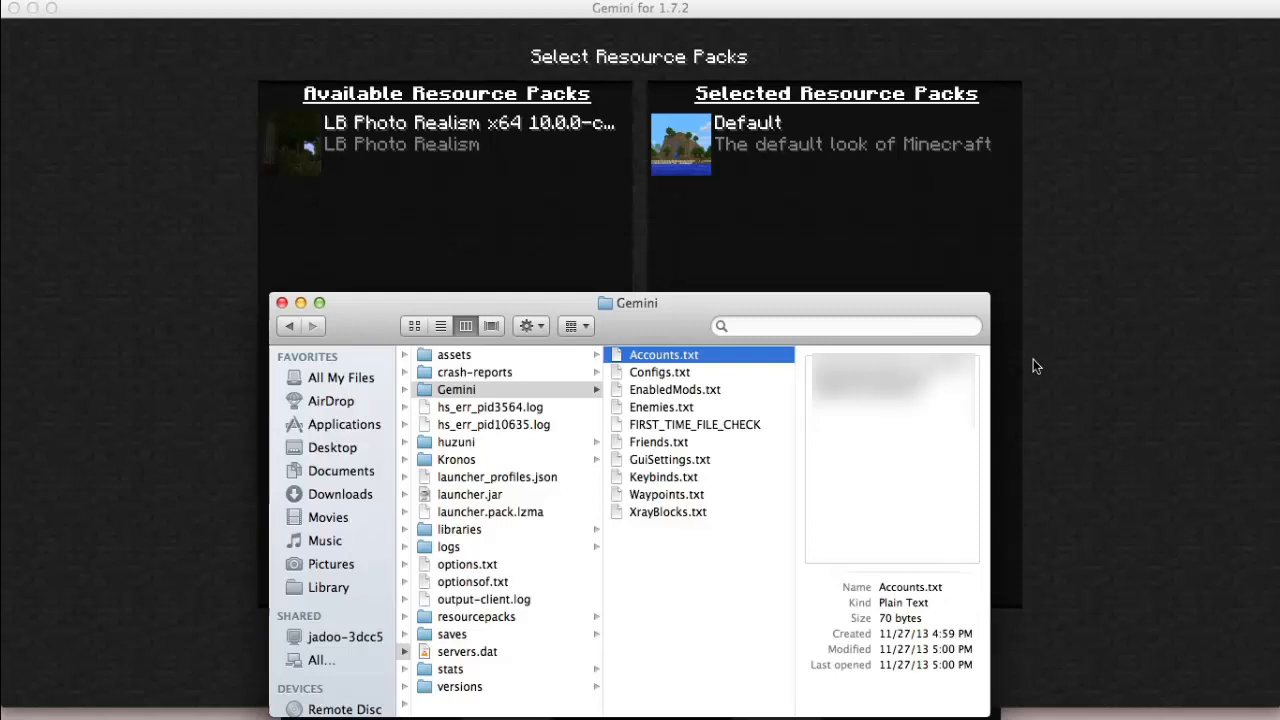
click(659, 372)
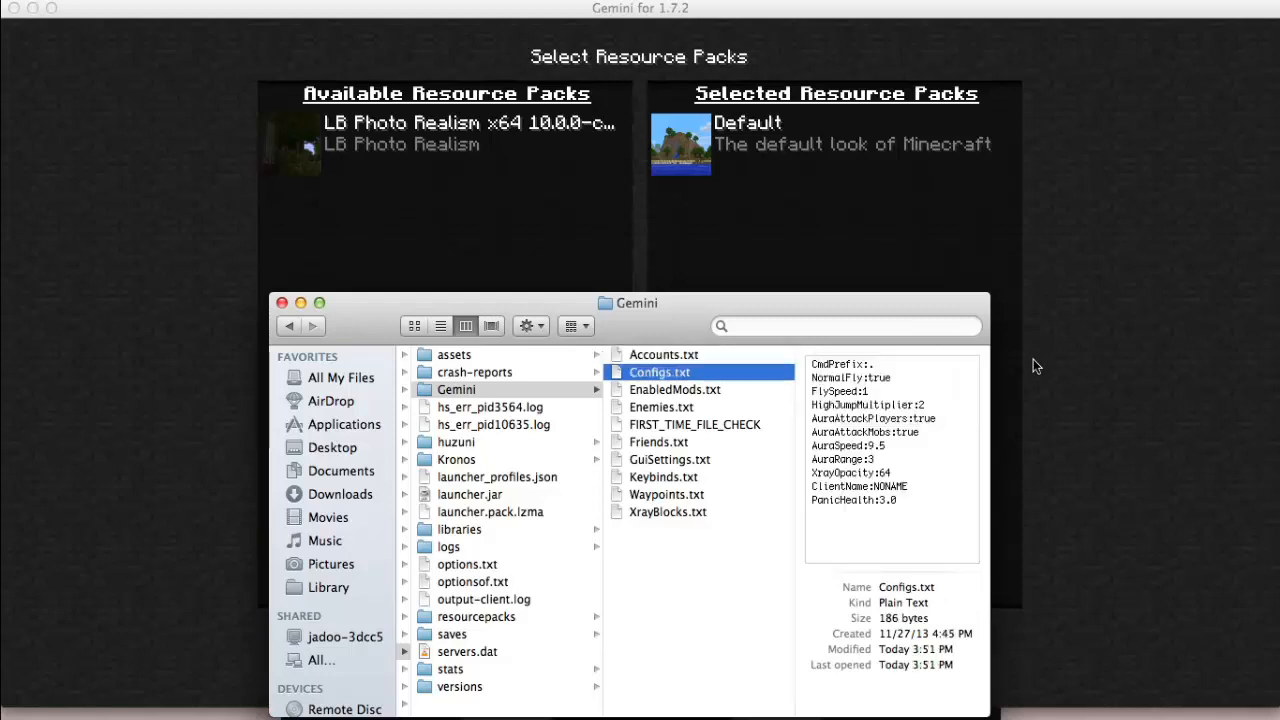
click(675, 389)
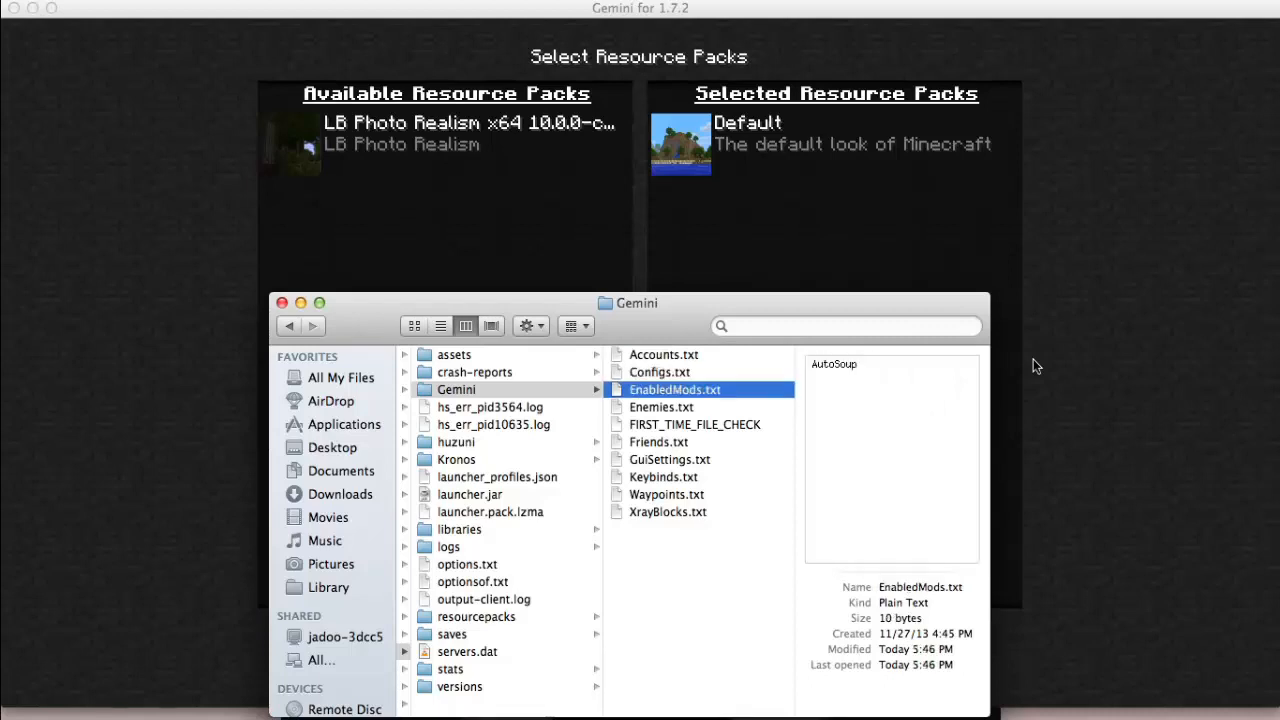
click(661, 407)
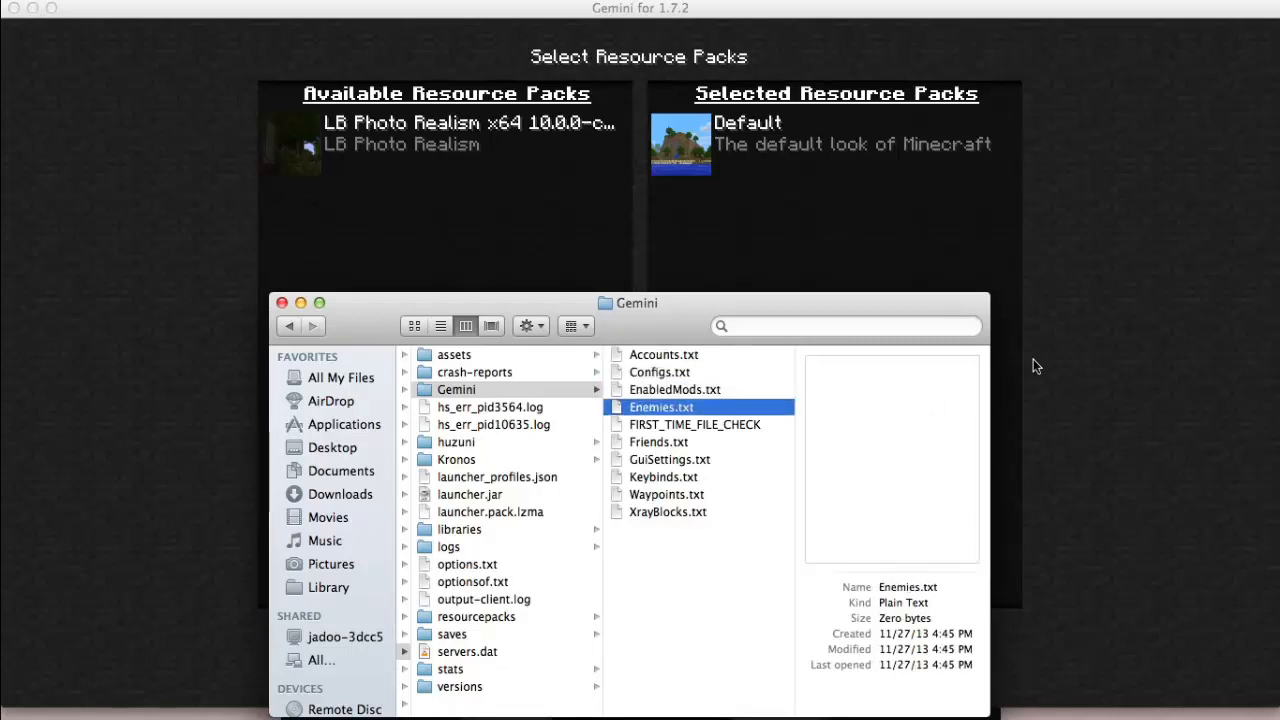
click(694, 424)
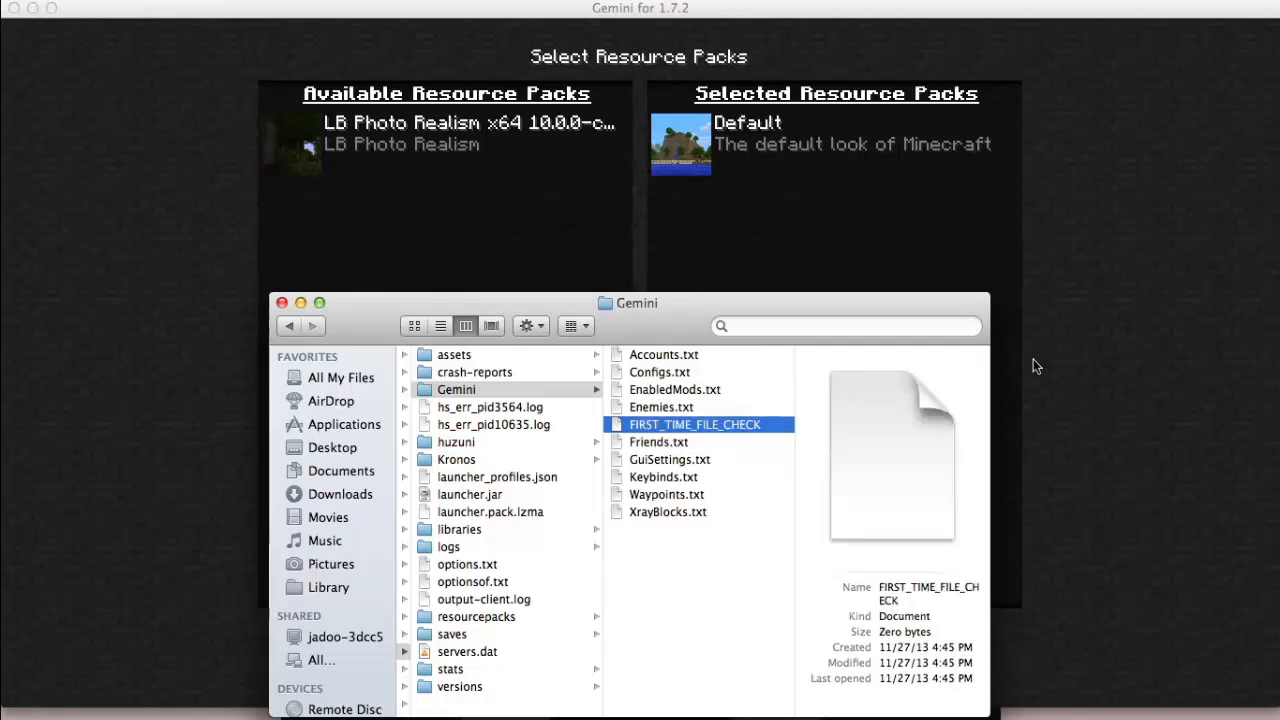
click(658, 442)
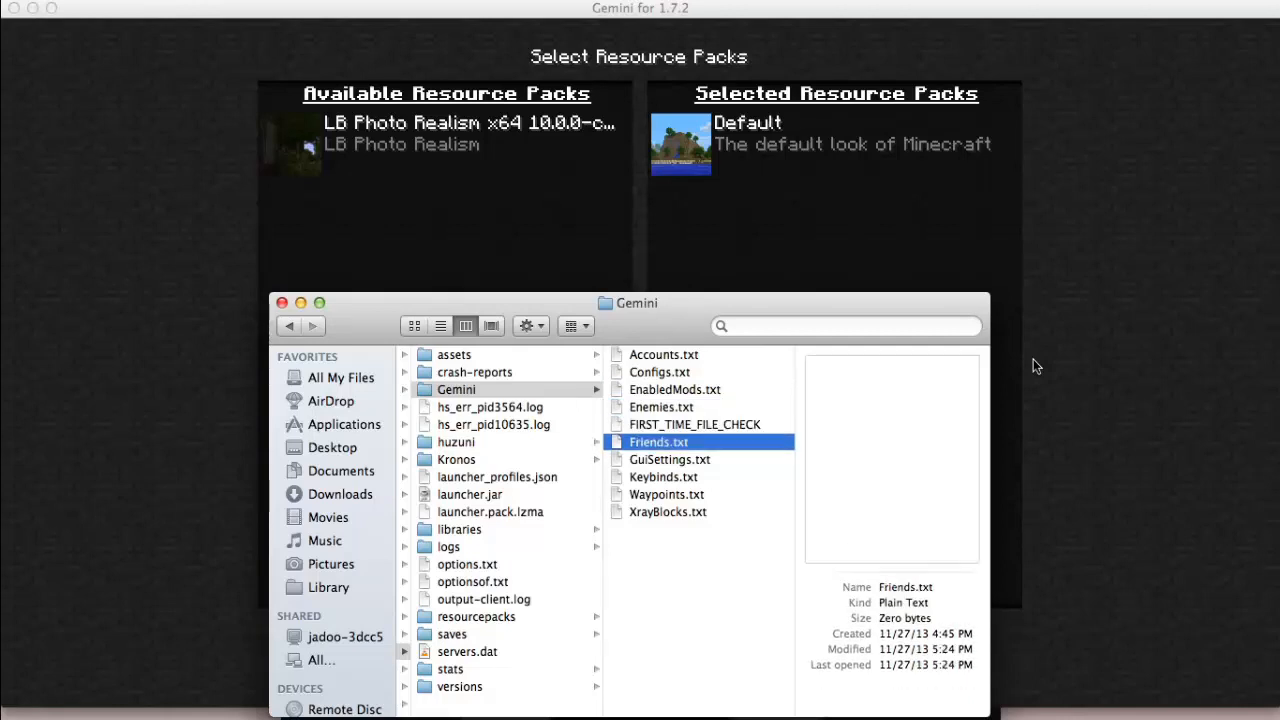
click(669, 459)
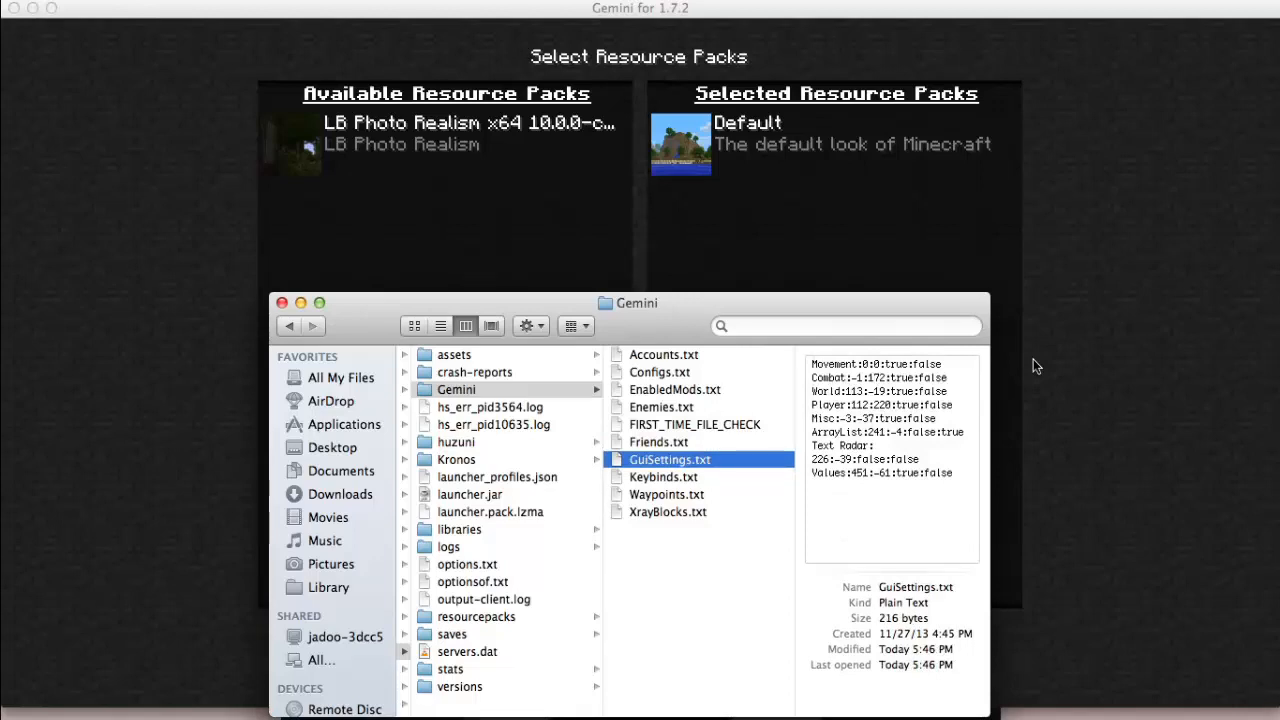
click(663, 476)
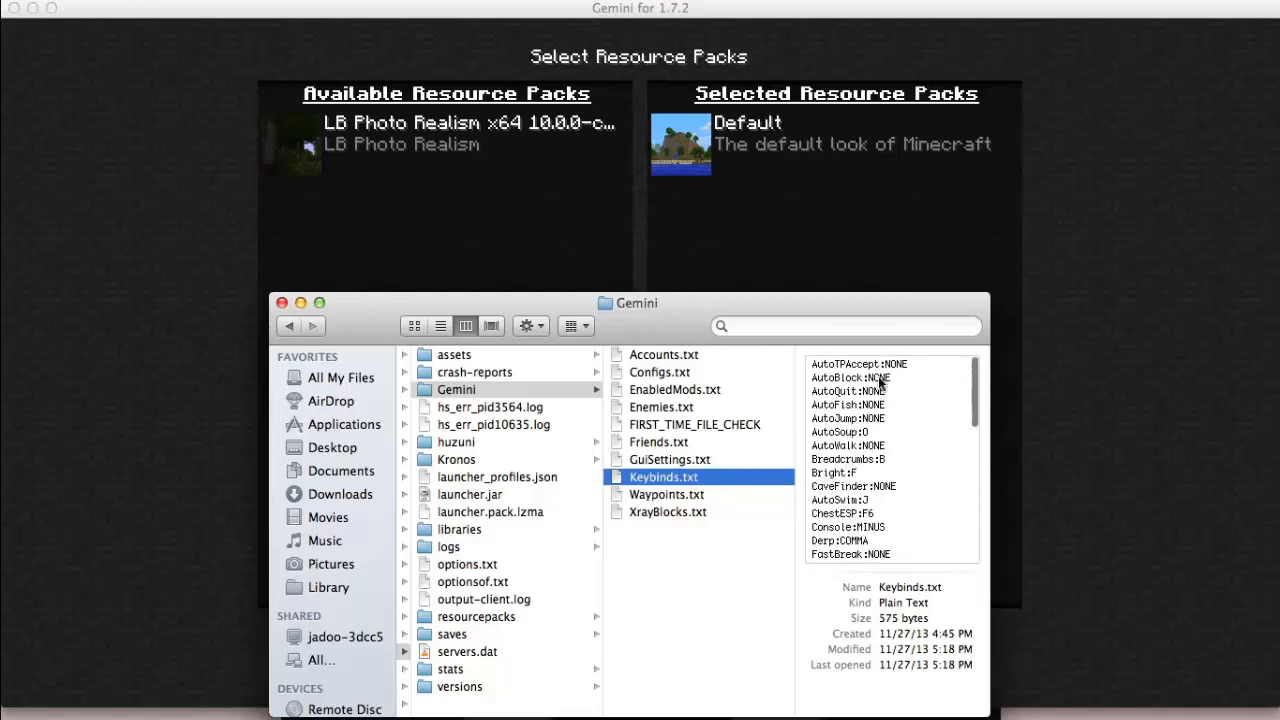
click(667, 511)
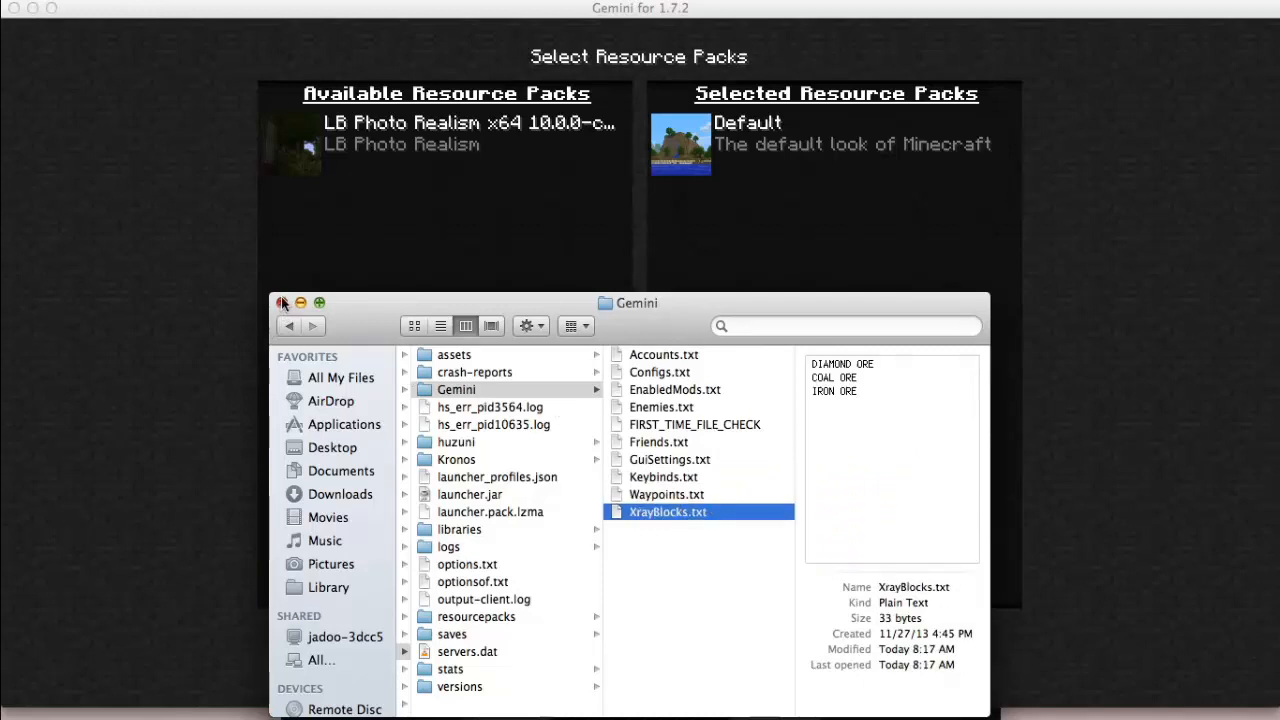
click(285, 303)
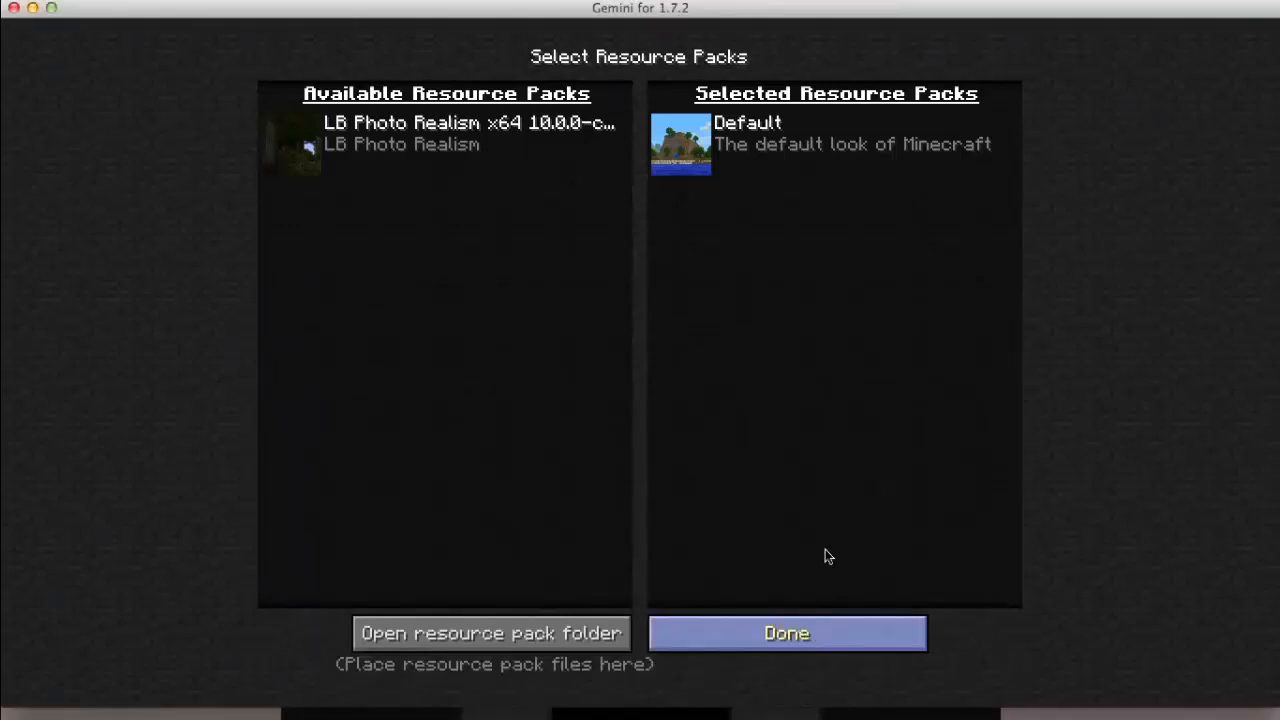
Exit the Select Resource Packs and Options screens back to Gemini's title screen
click(787, 633)
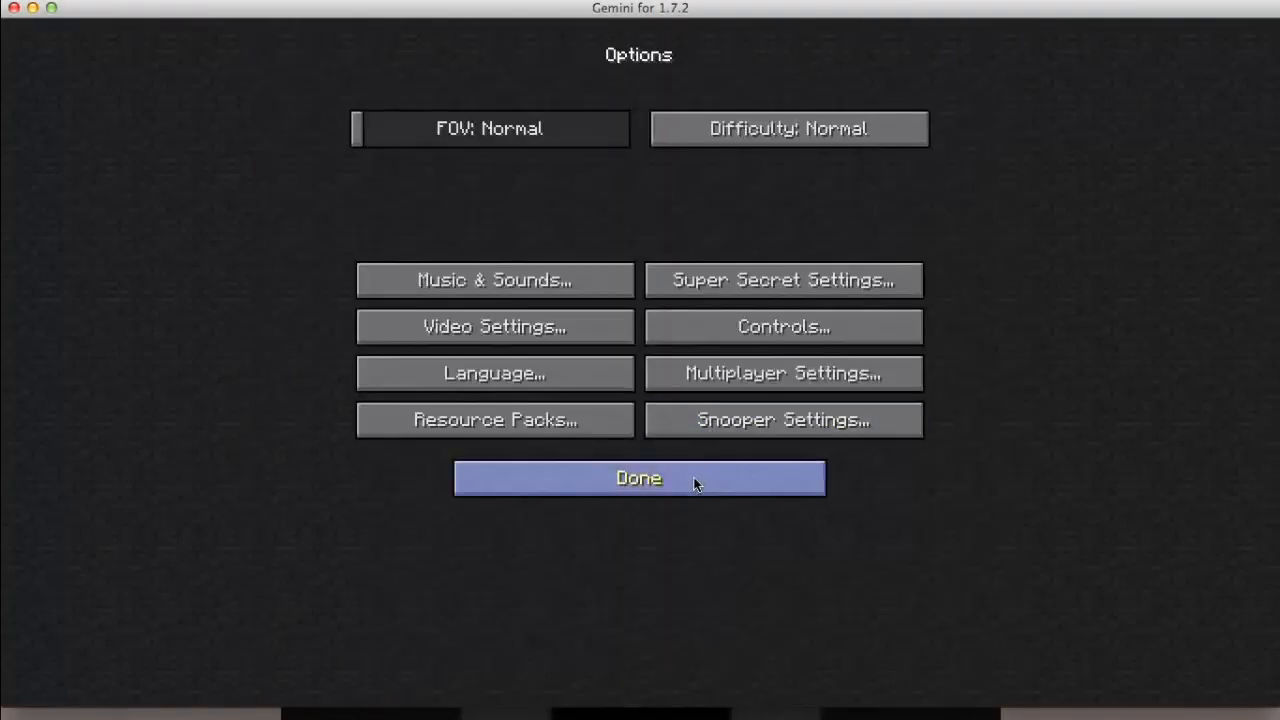
click(638, 478)
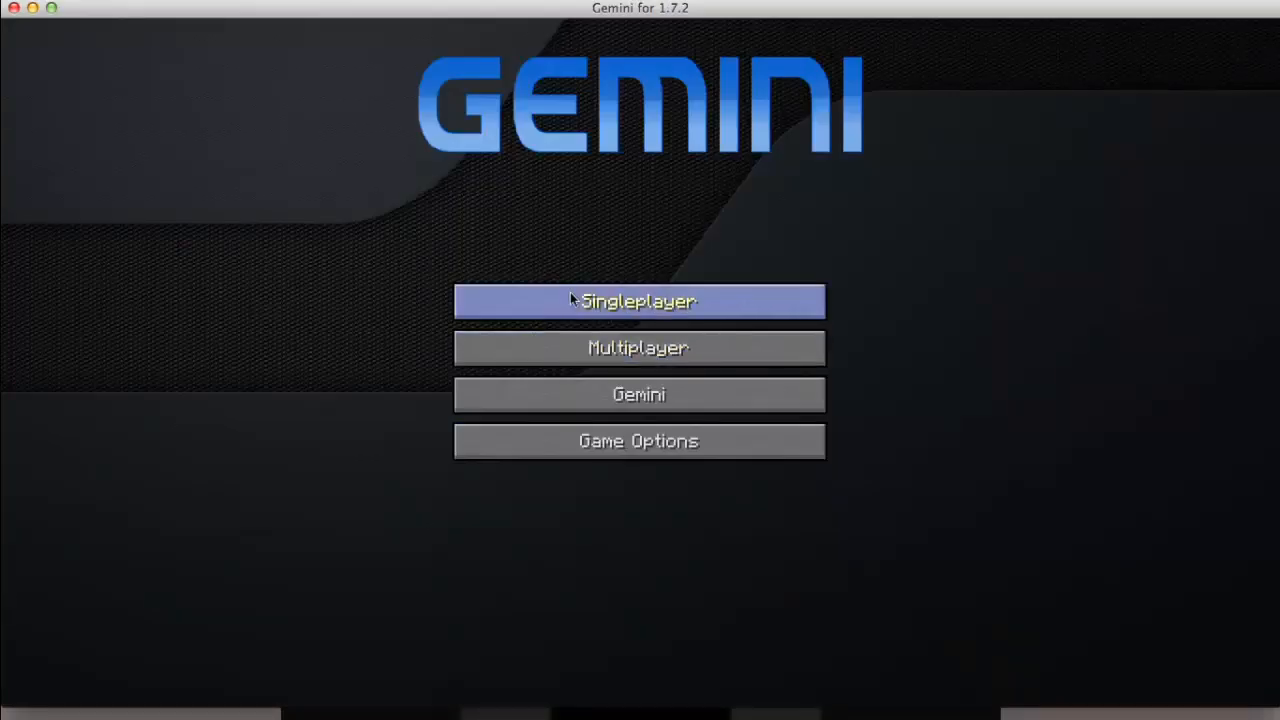
mouse_move(24, 70)
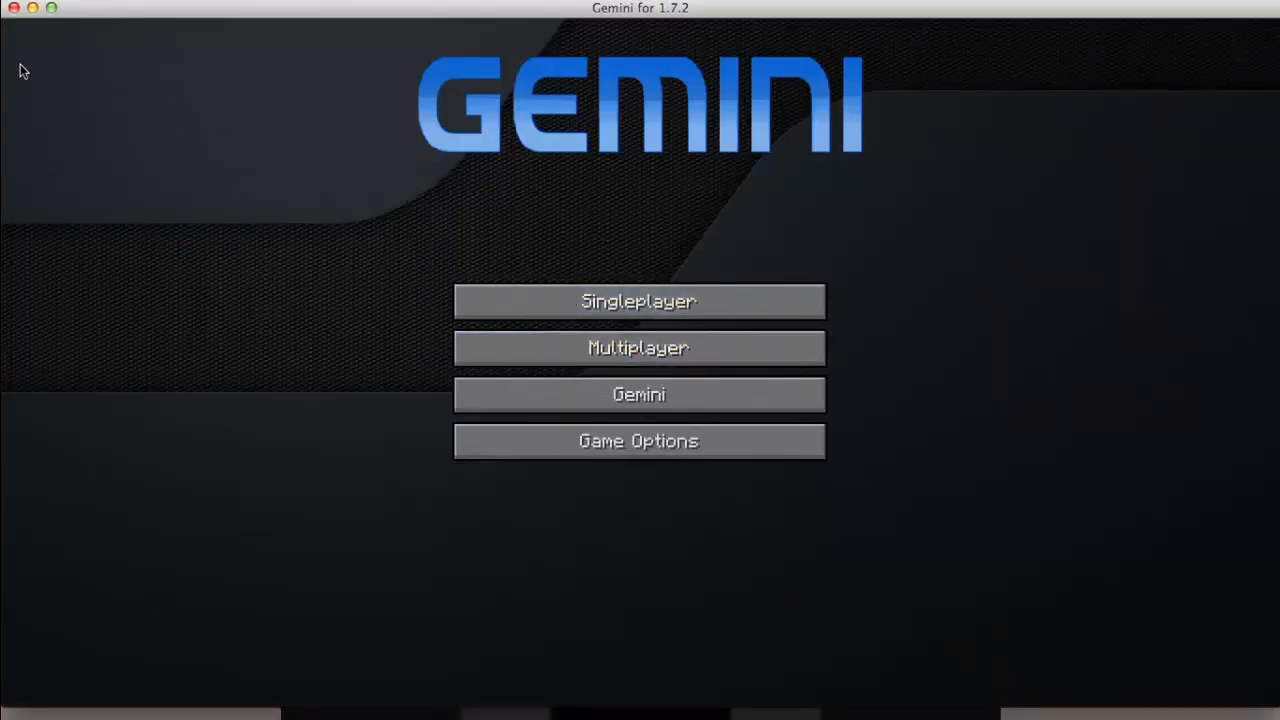